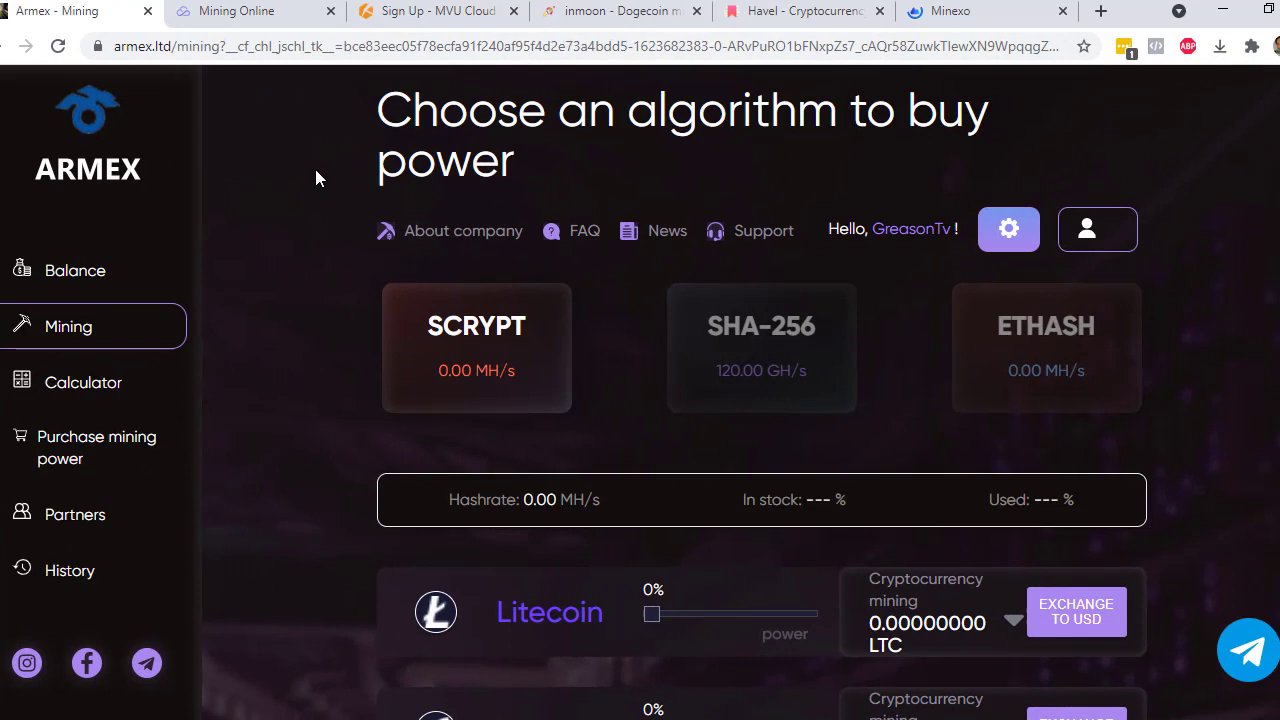
pyautogui.moveTo(300, 232)
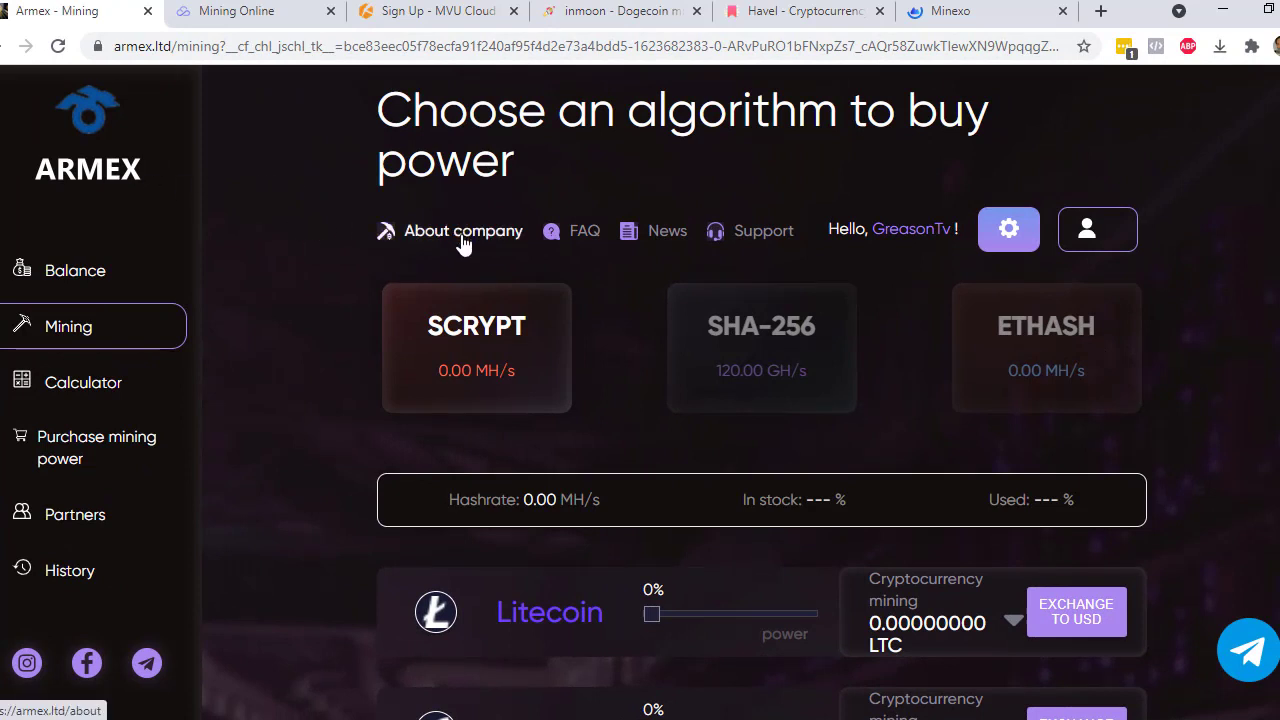
pyautogui.moveTo(760, 340)
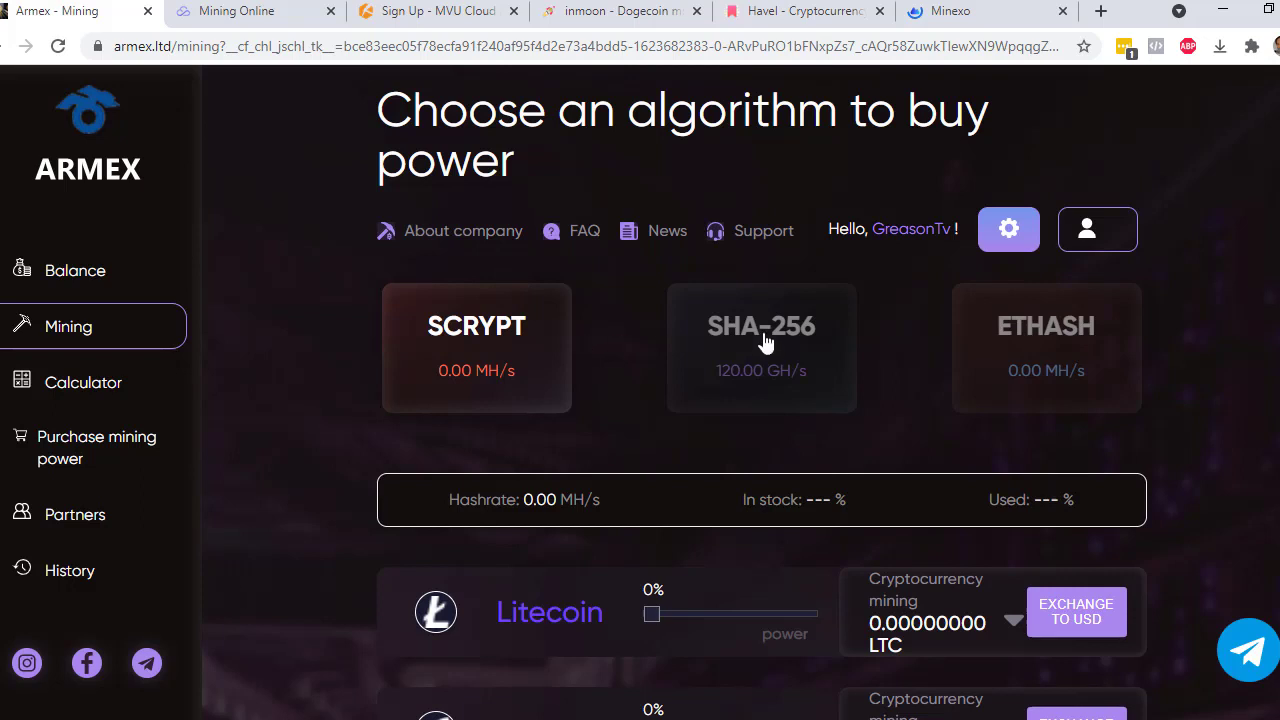
# View the SHA-256 card at 120.00 GH/s and its coins: Bitcoin, Bitcoin Cash, Dash, TRON.
pyautogui.click(760, 348)
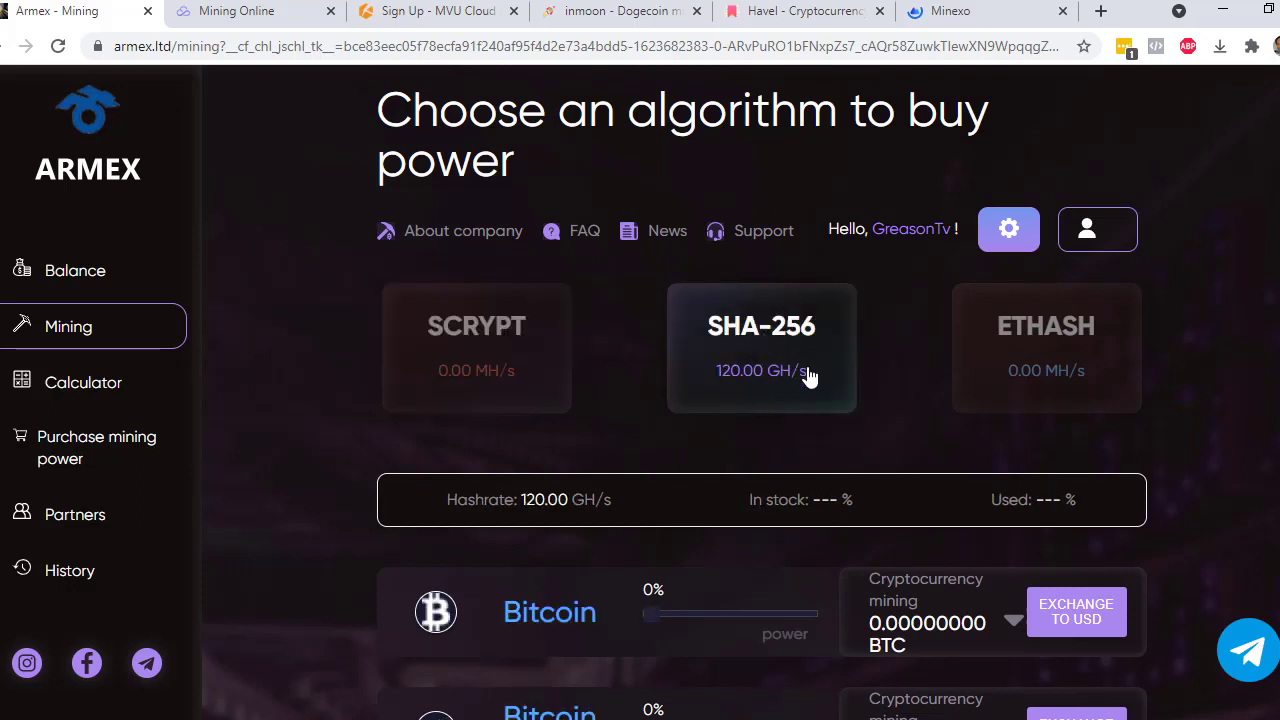
pyautogui.moveTo(840, 368)
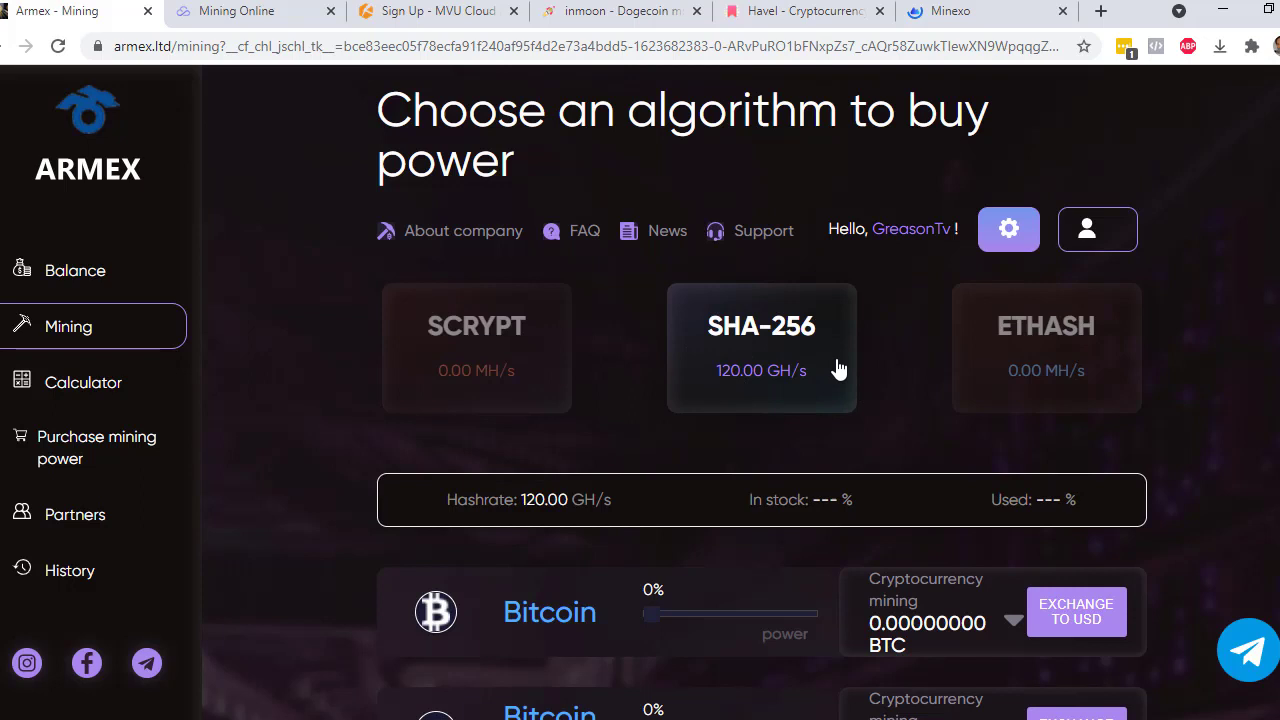
pyautogui.scroll(-3)
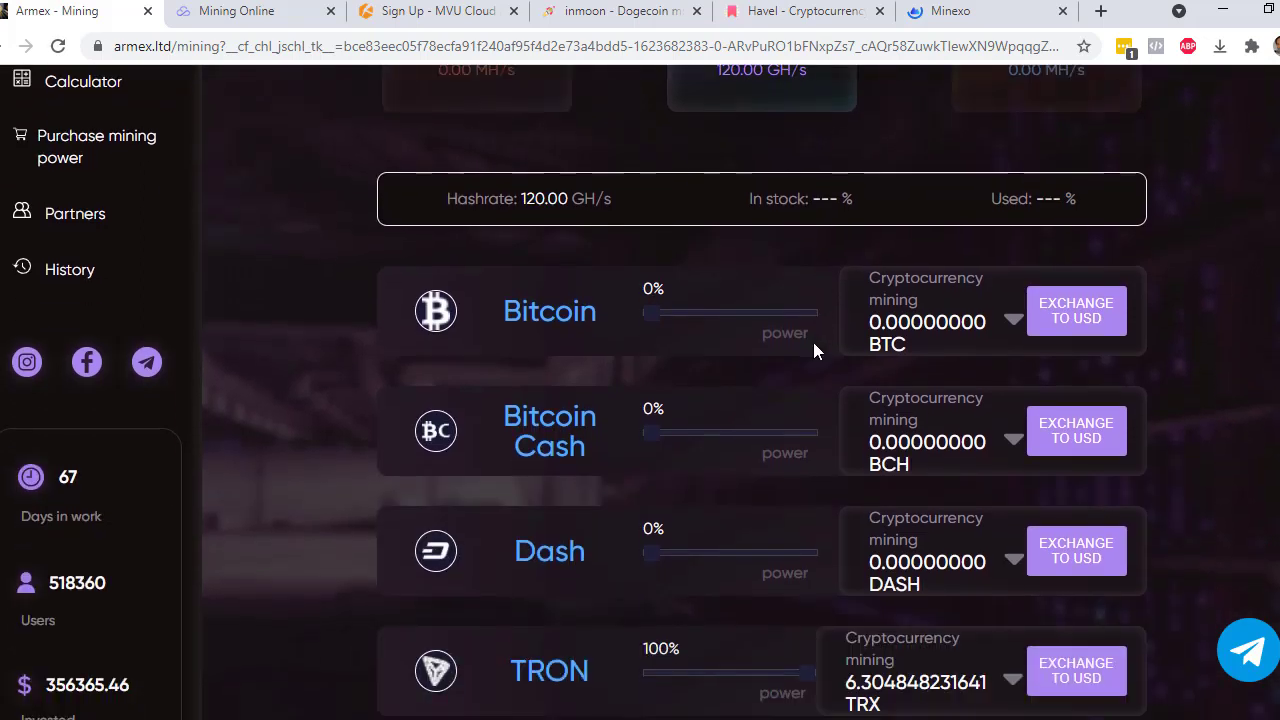
pyautogui.scroll(-3)
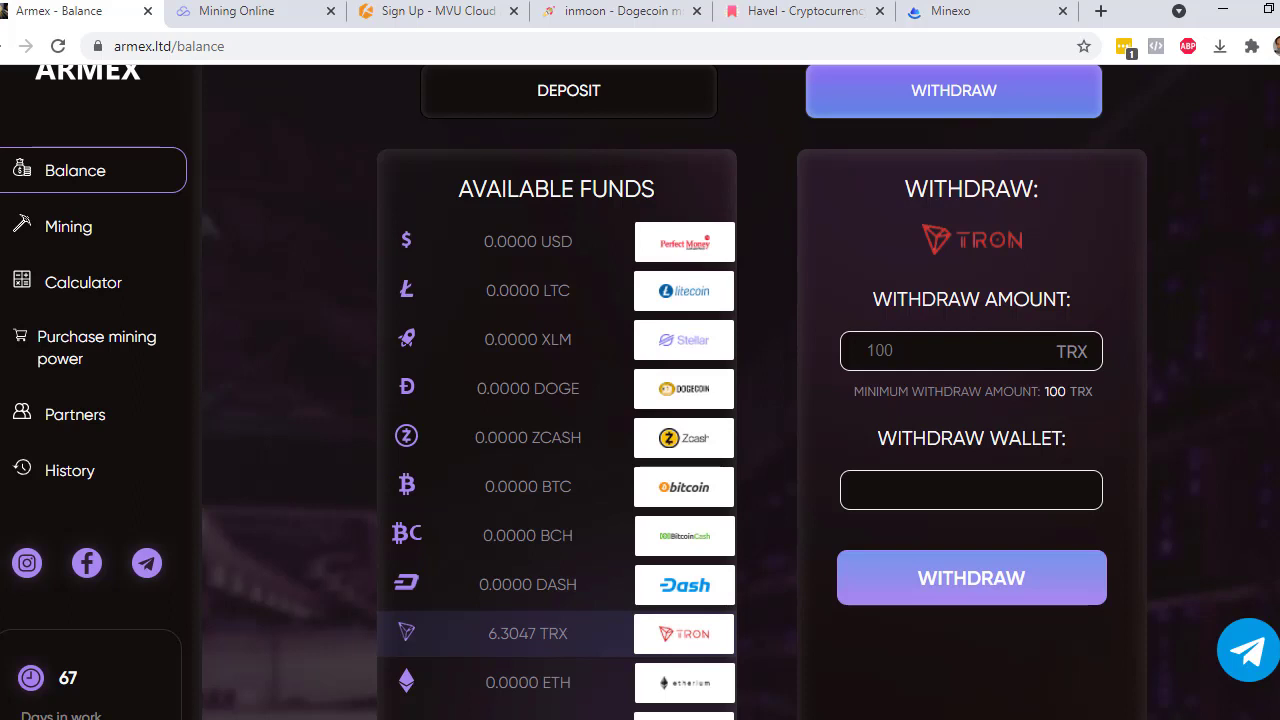
pyautogui.moveTo(916, 388)
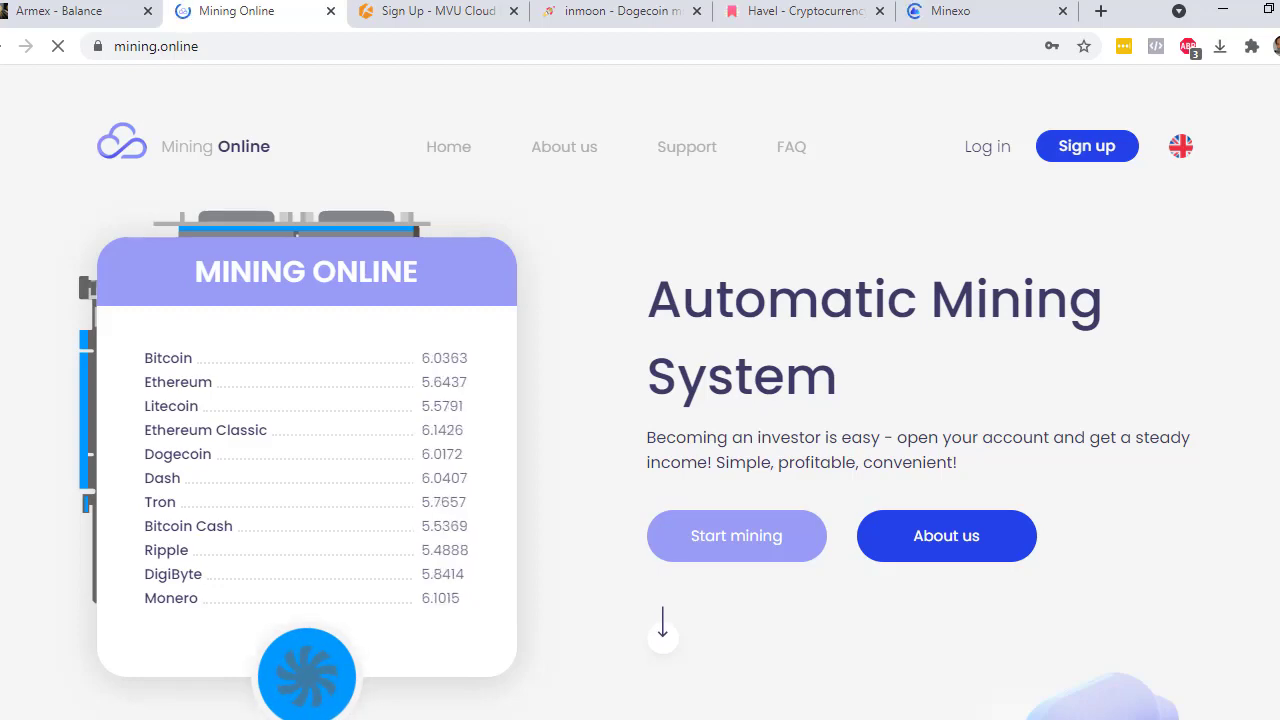
# Scroll the Mining Online dashboard showing 100 GH/s fully used and zero coin balances.
pyautogui.scroll(-3)
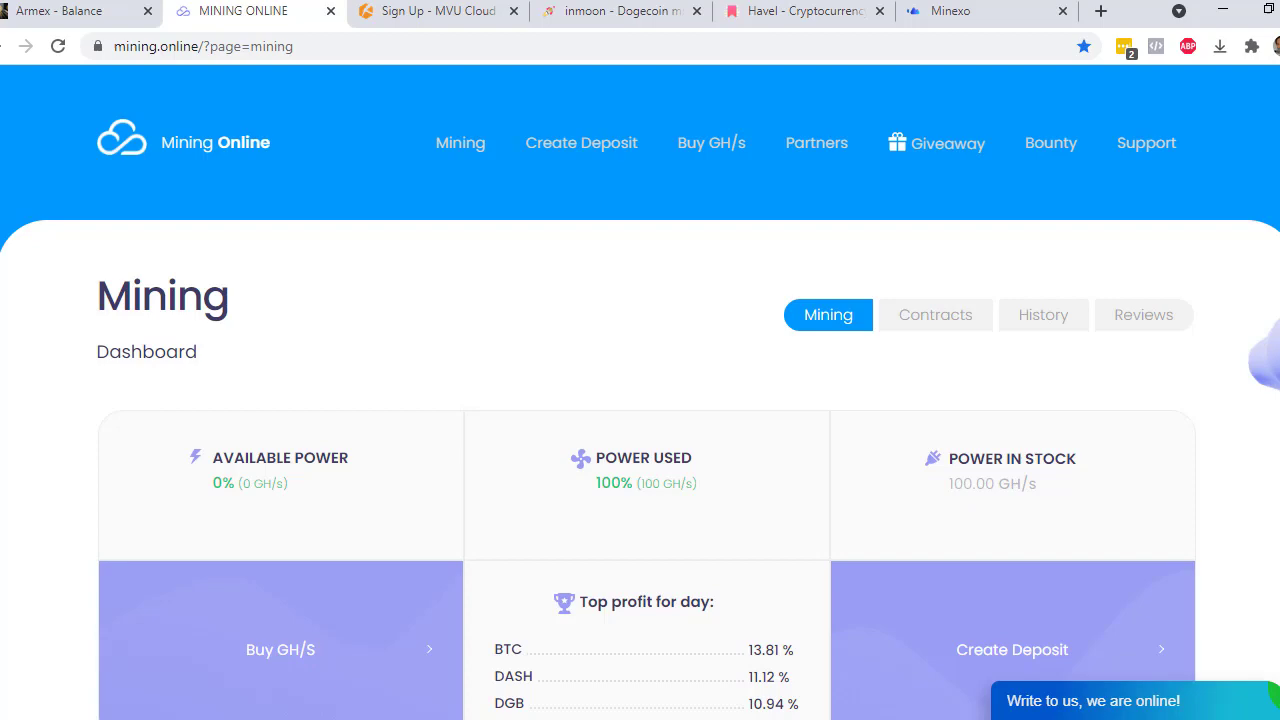
pyautogui.moveTo(1104, 388)
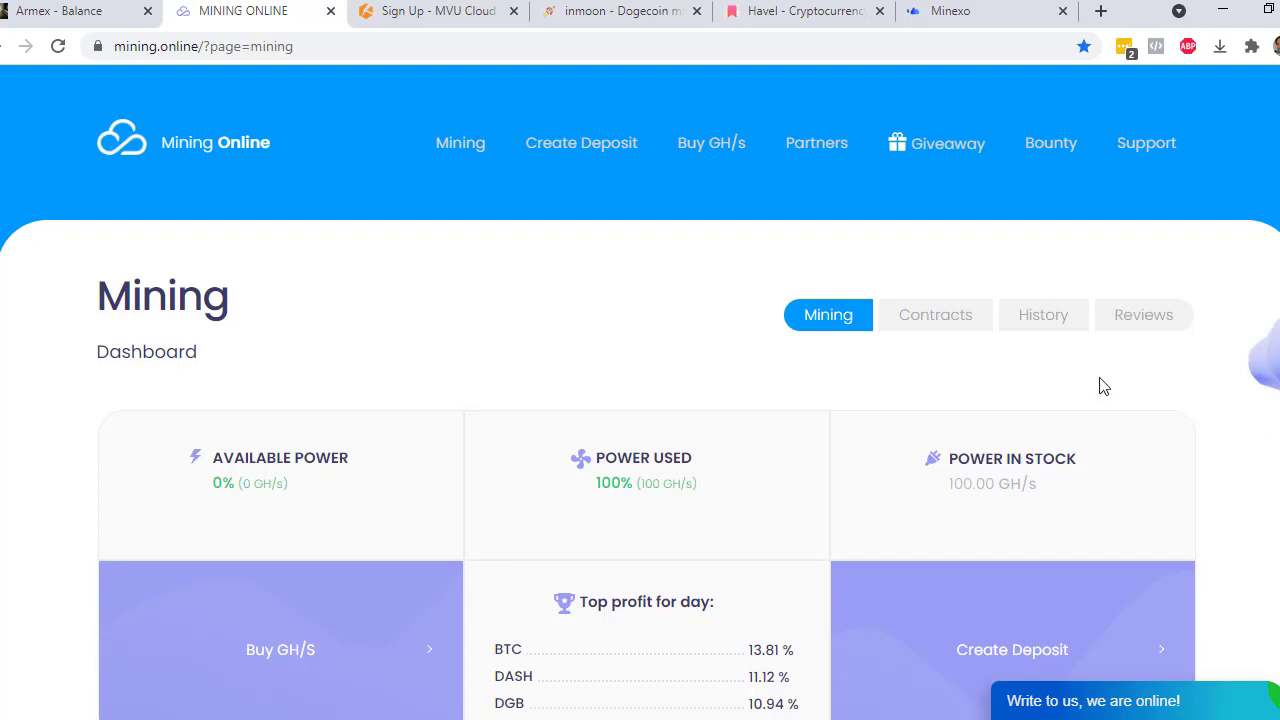
pyautogui.scroll(-3)
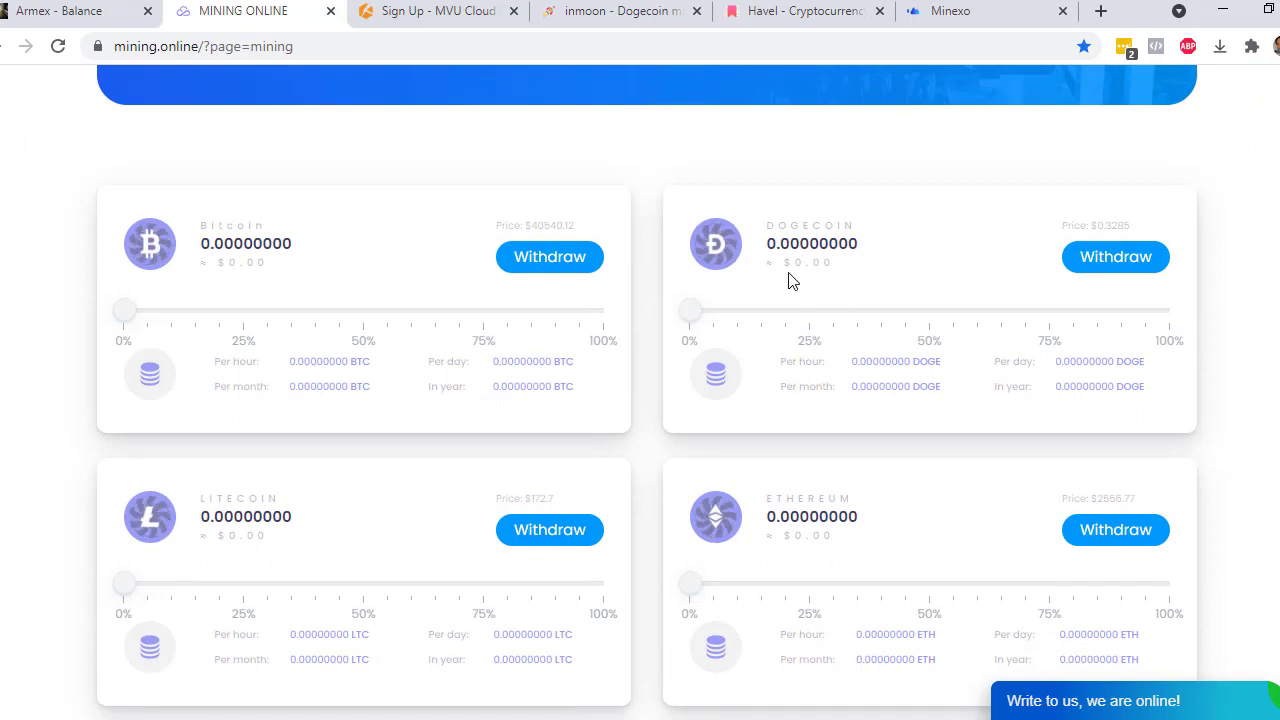
# Keep Ripple at 100% of mining power (0.21874925 XRP) and start a Ripple withdrawal.
pyautogui.scroll(-3)
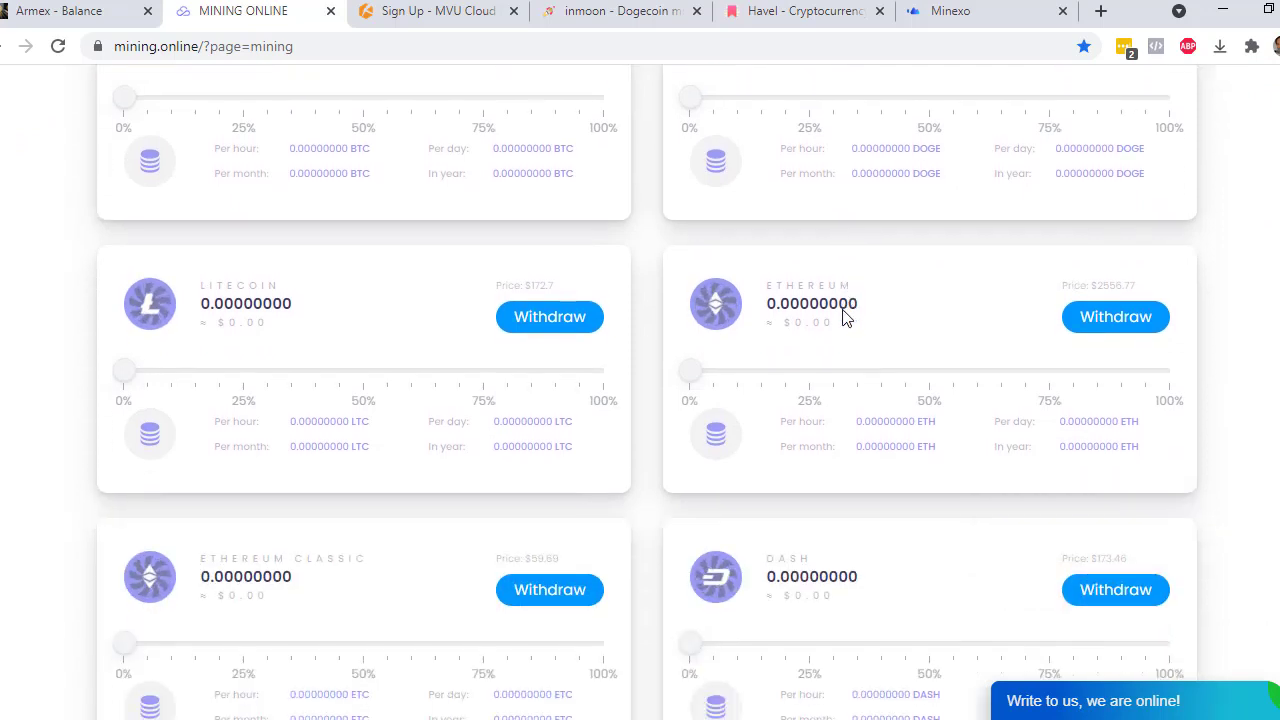
pyautogui.scroll(-3)
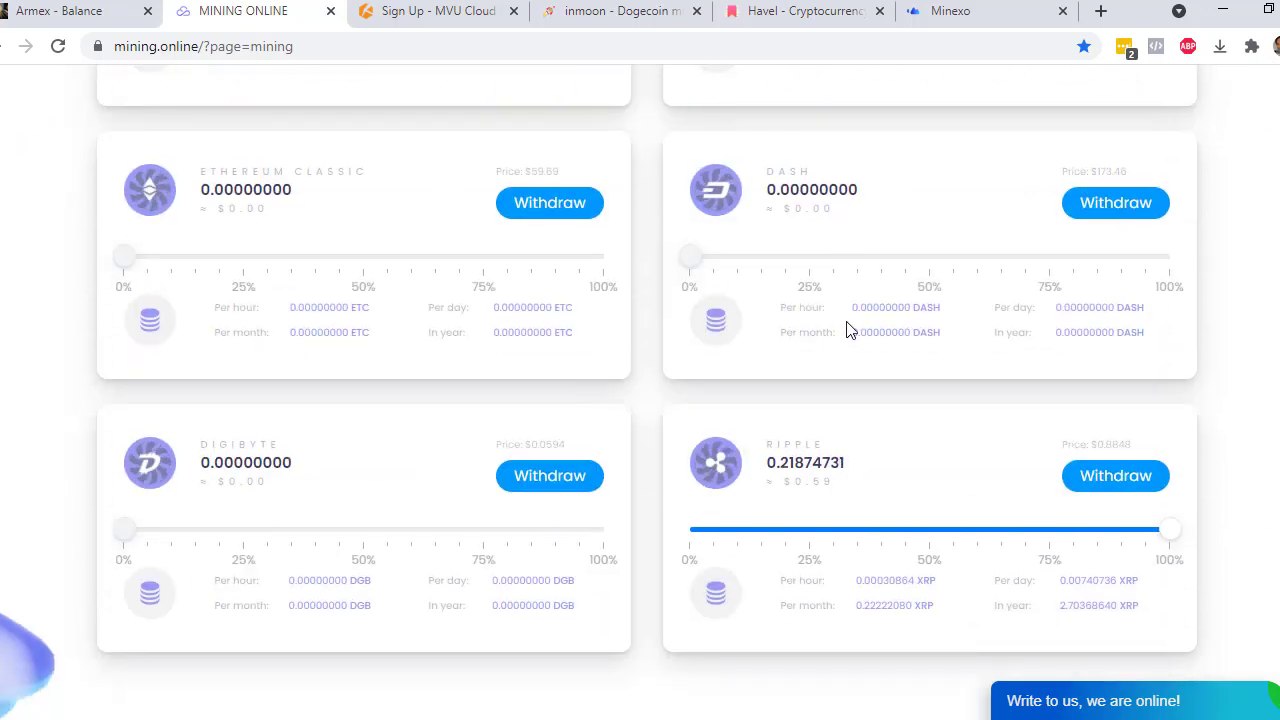
pyautogui.moveTo(744, 418)
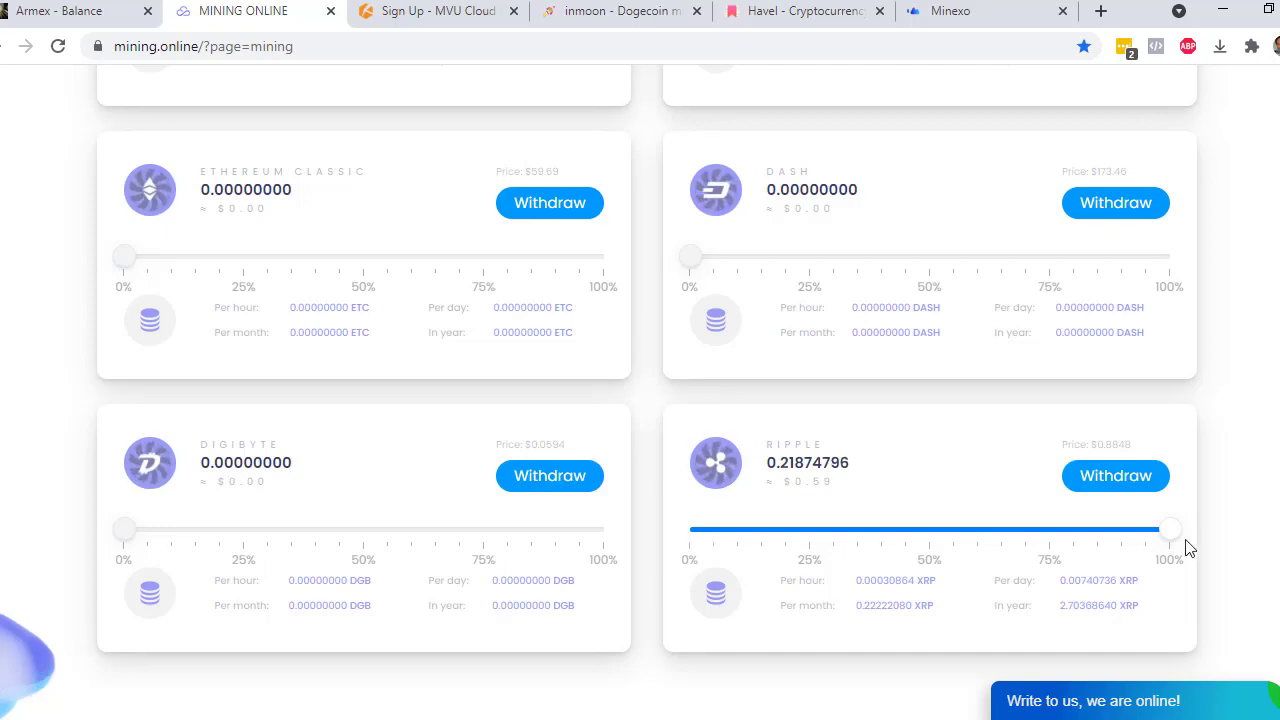
pyautogui.moveTo(1170, 530); pyautogui.dragTo(1152, 530)
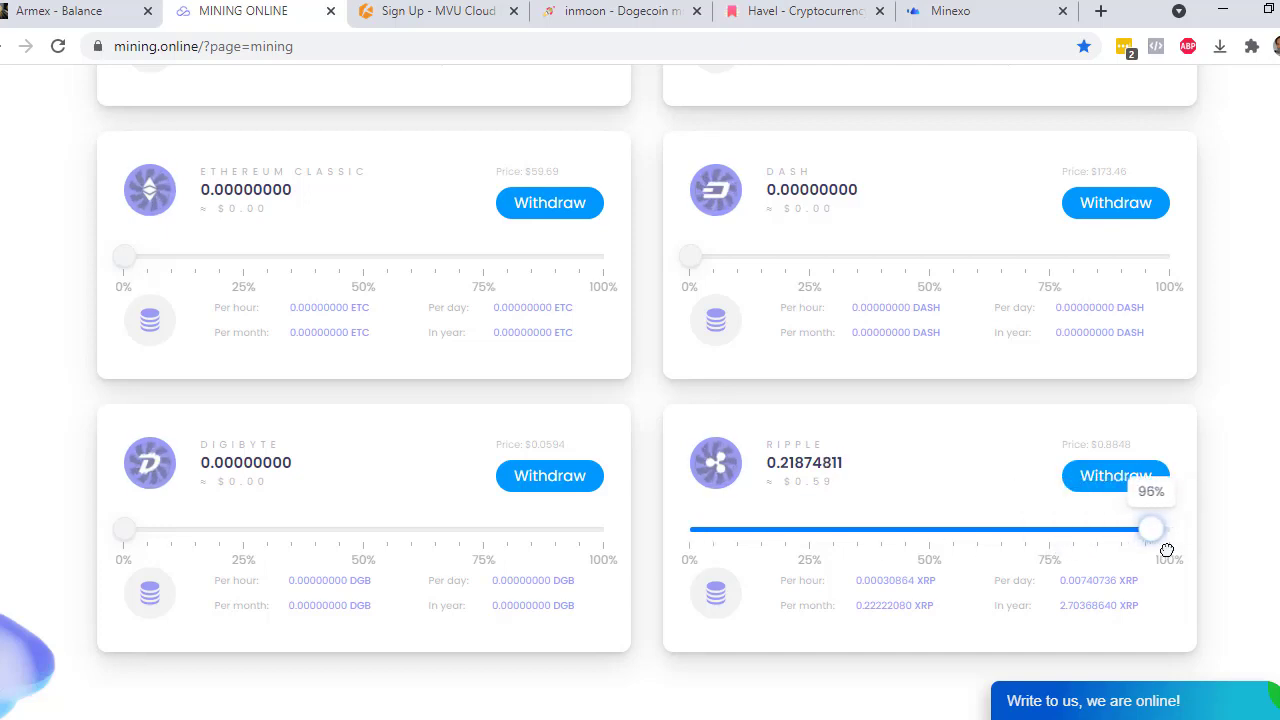
pyautogui.moveTo(1152, 528); pyautogui.dragTo(1170, 528)
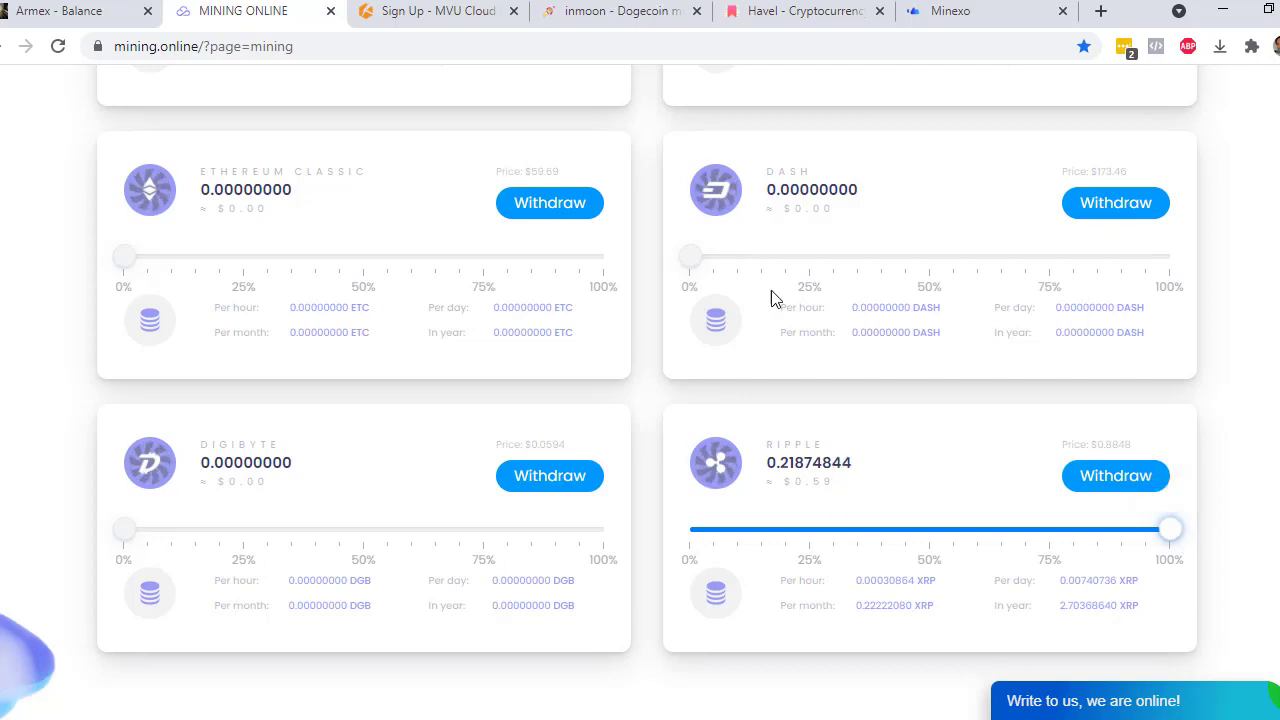
pyautogui.moveTo(924, 544)
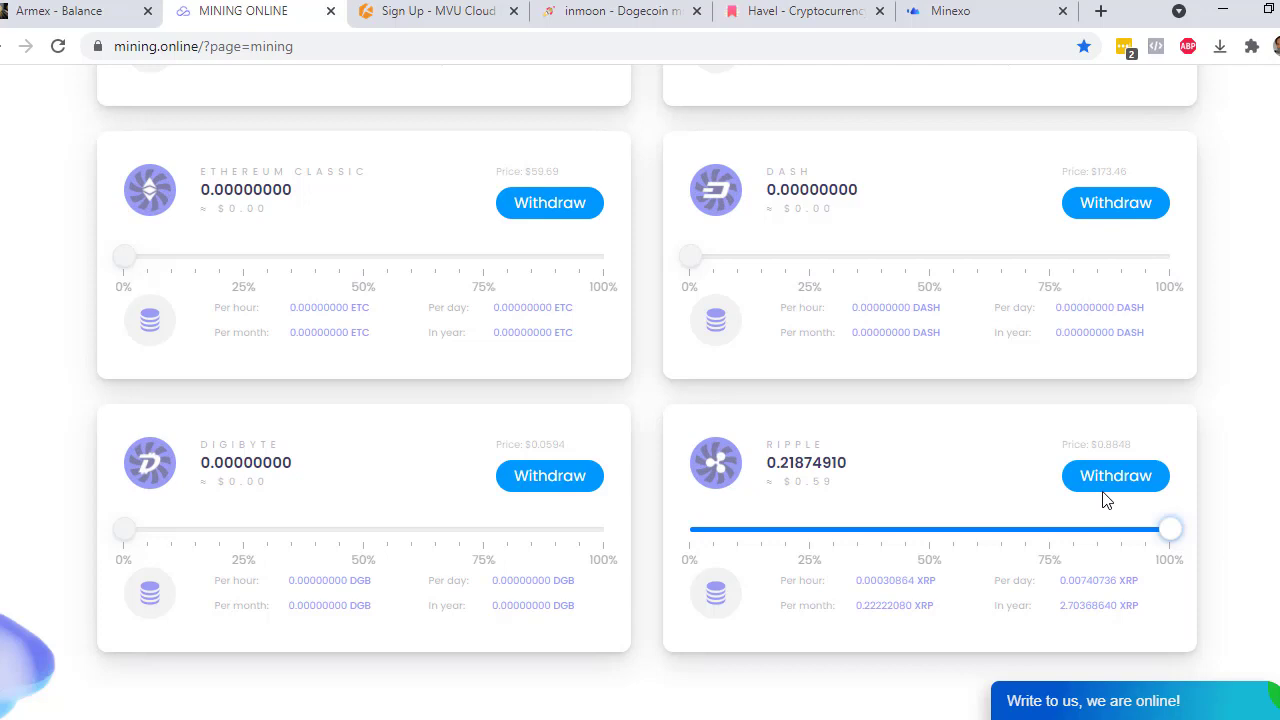
pyautogui.click(1116, 476)
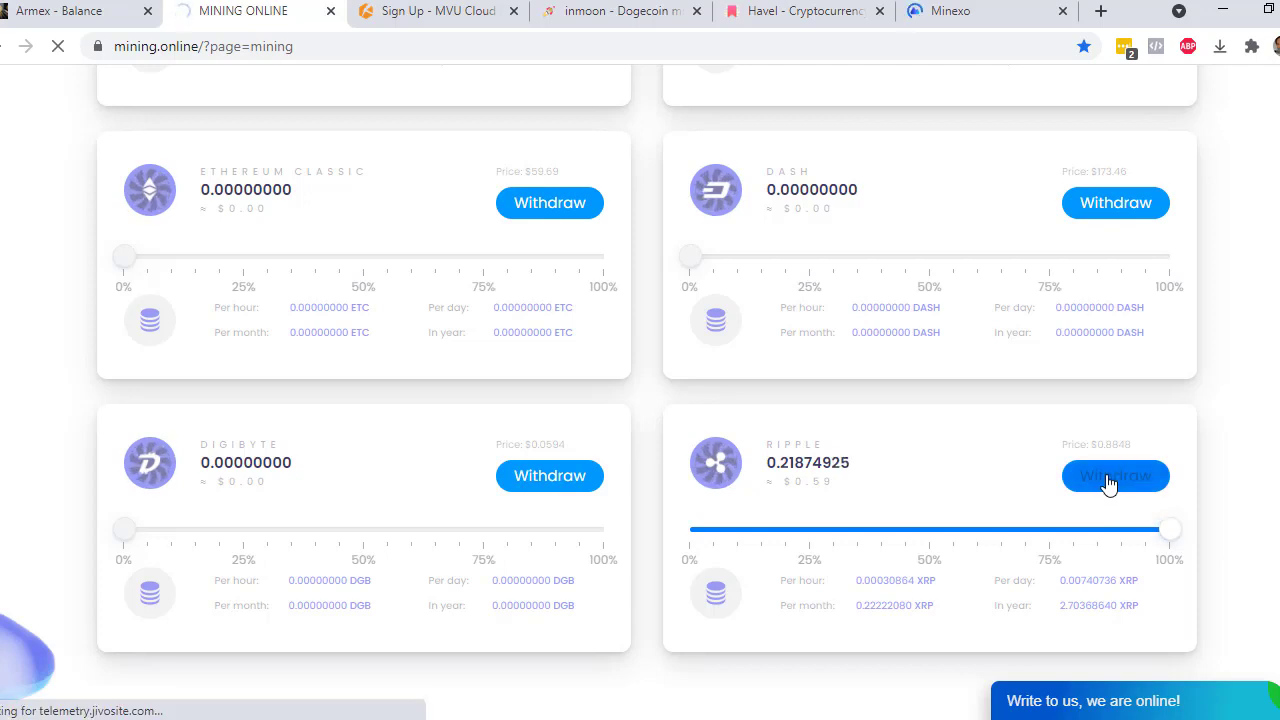
# View withdrawal minimums of 10 XRP, 0.0001 BTC, 4 DOGE and 0.01 LTC, then switch to the MVU tab.
pyautogui.click(1116, 476)
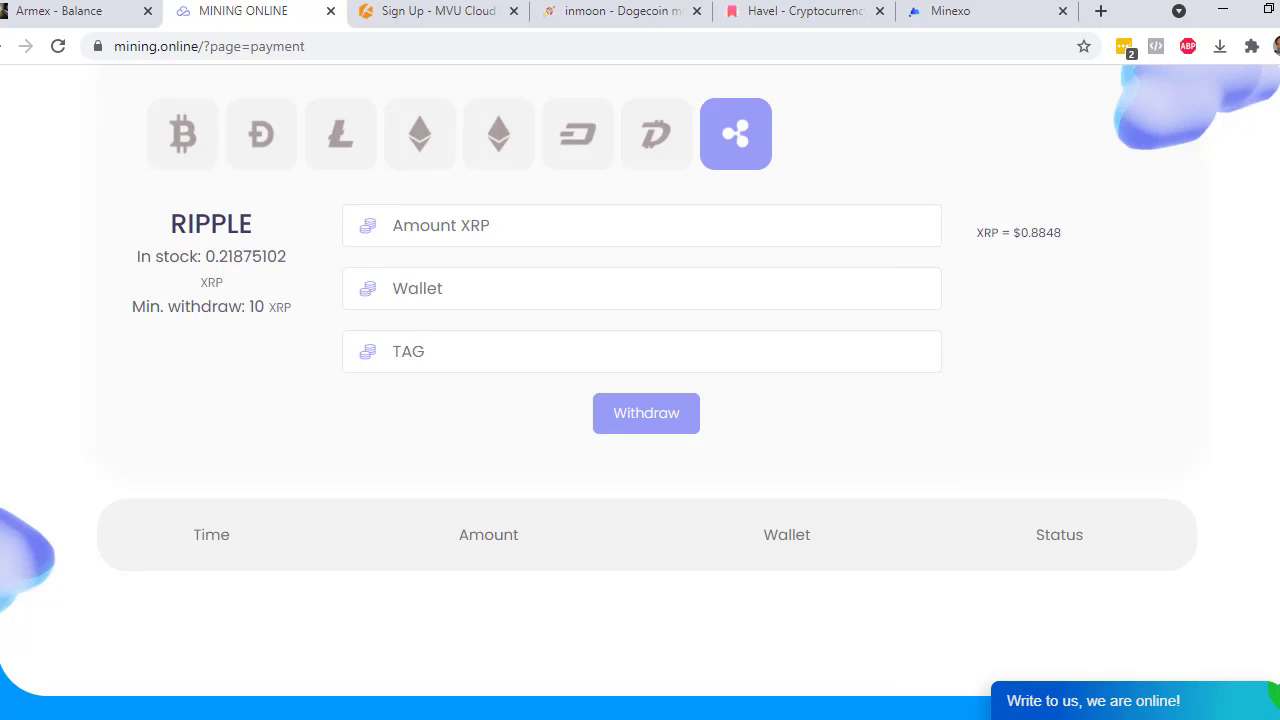
pyautogui.moveTo(324, 228)
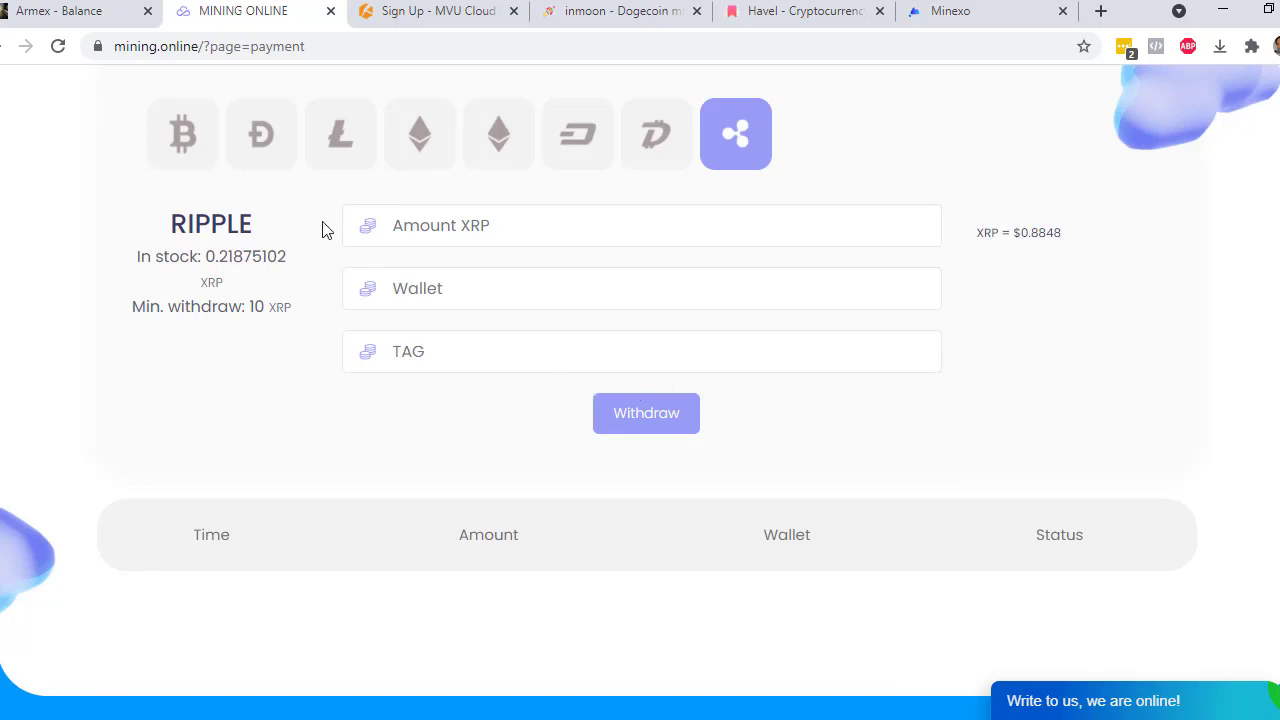
pyautogui.click(182, 134)
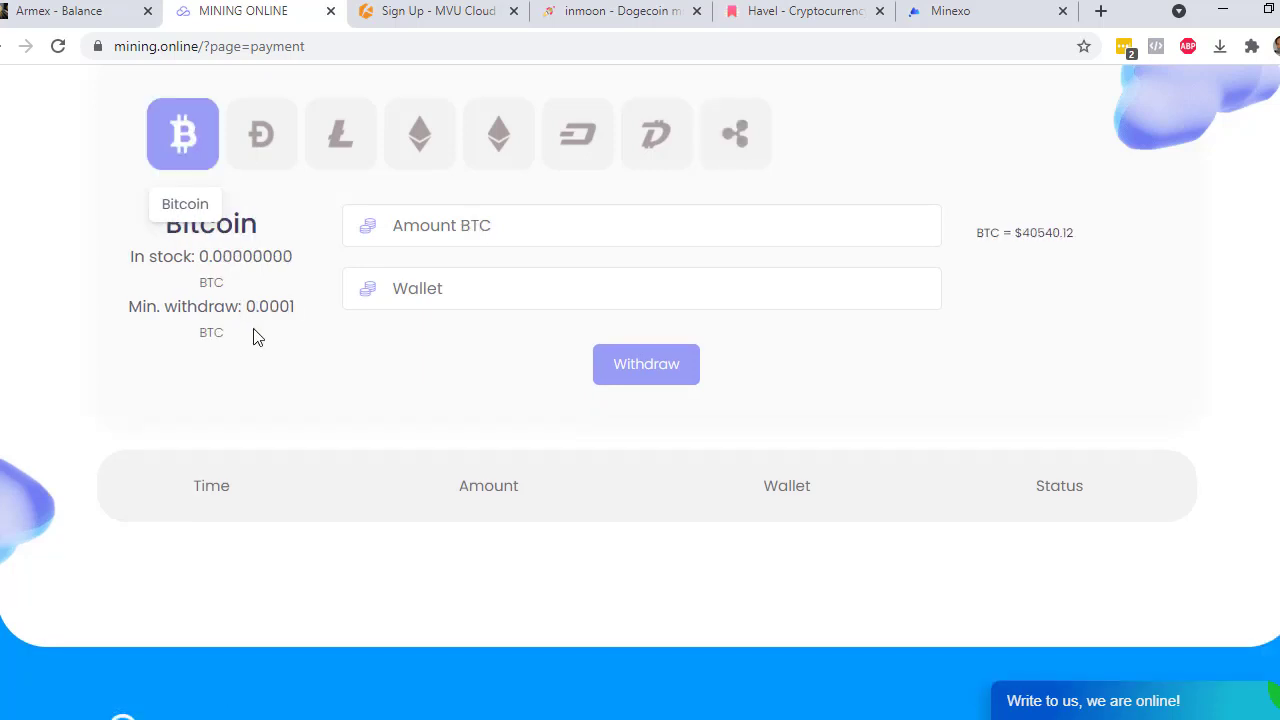
pyautogui.moveTo(262, 132)
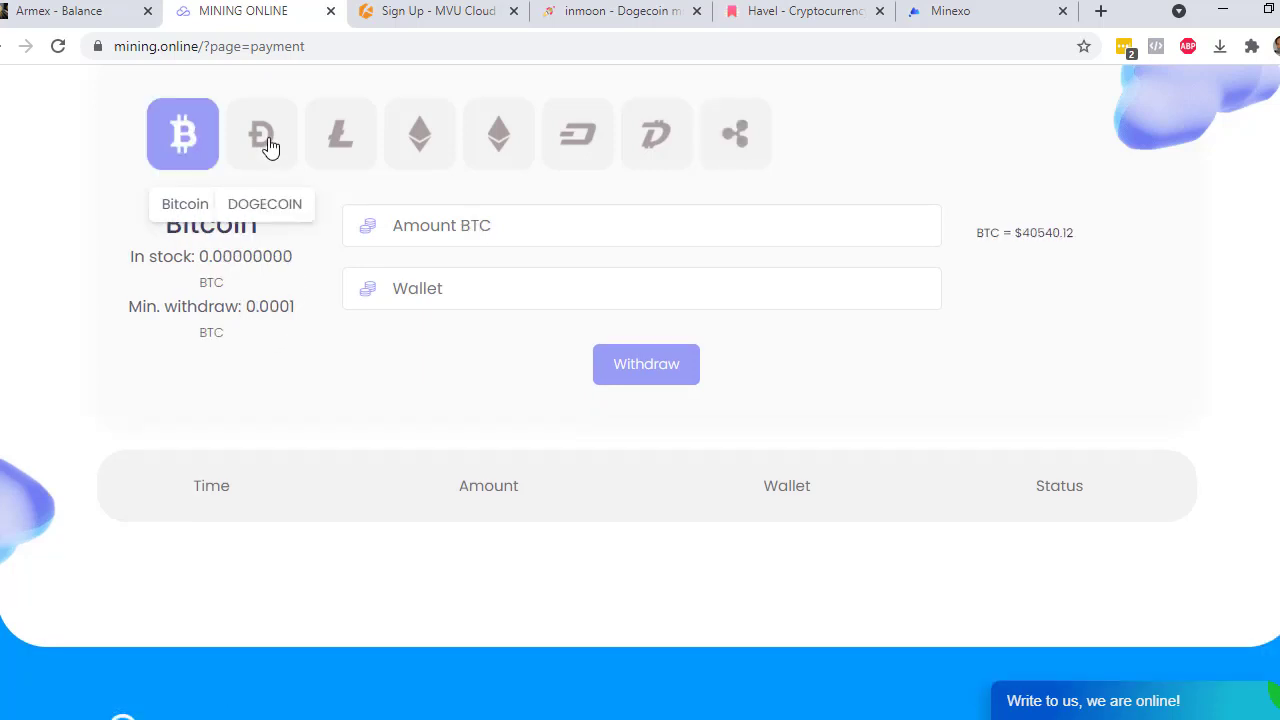
pyautogui.click(260, 134)
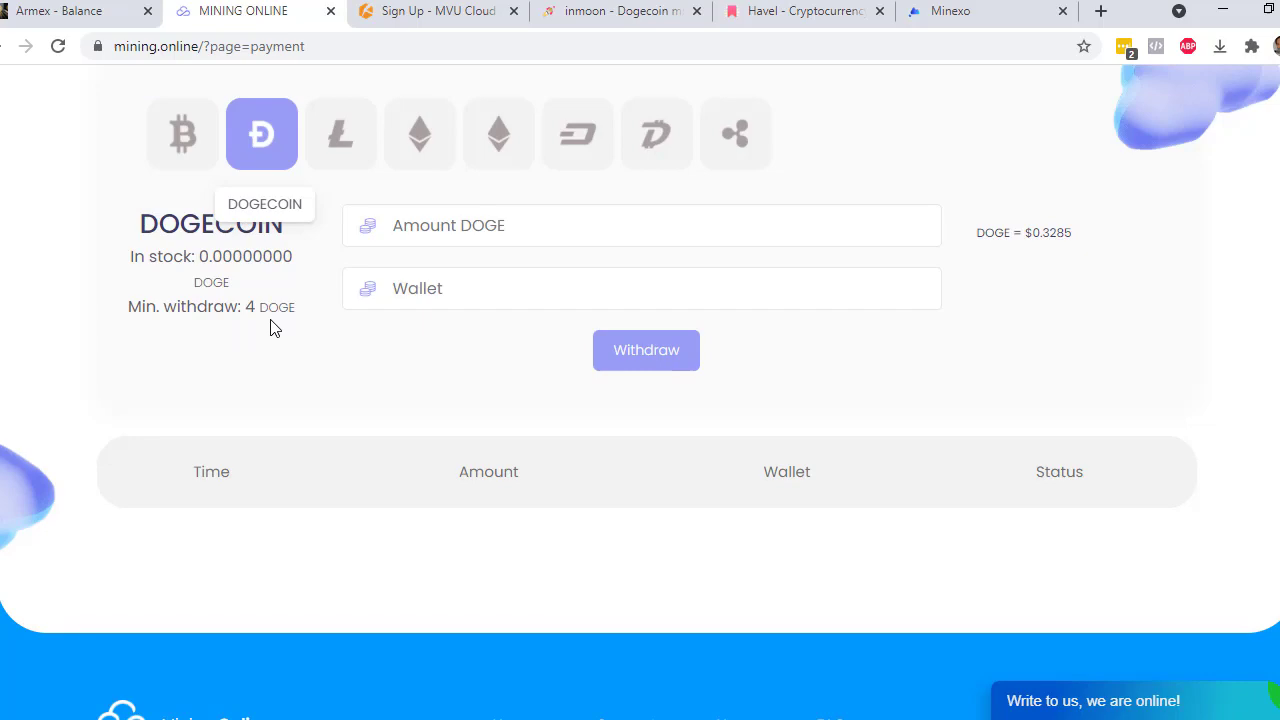
pyautogui.click(340, 134)
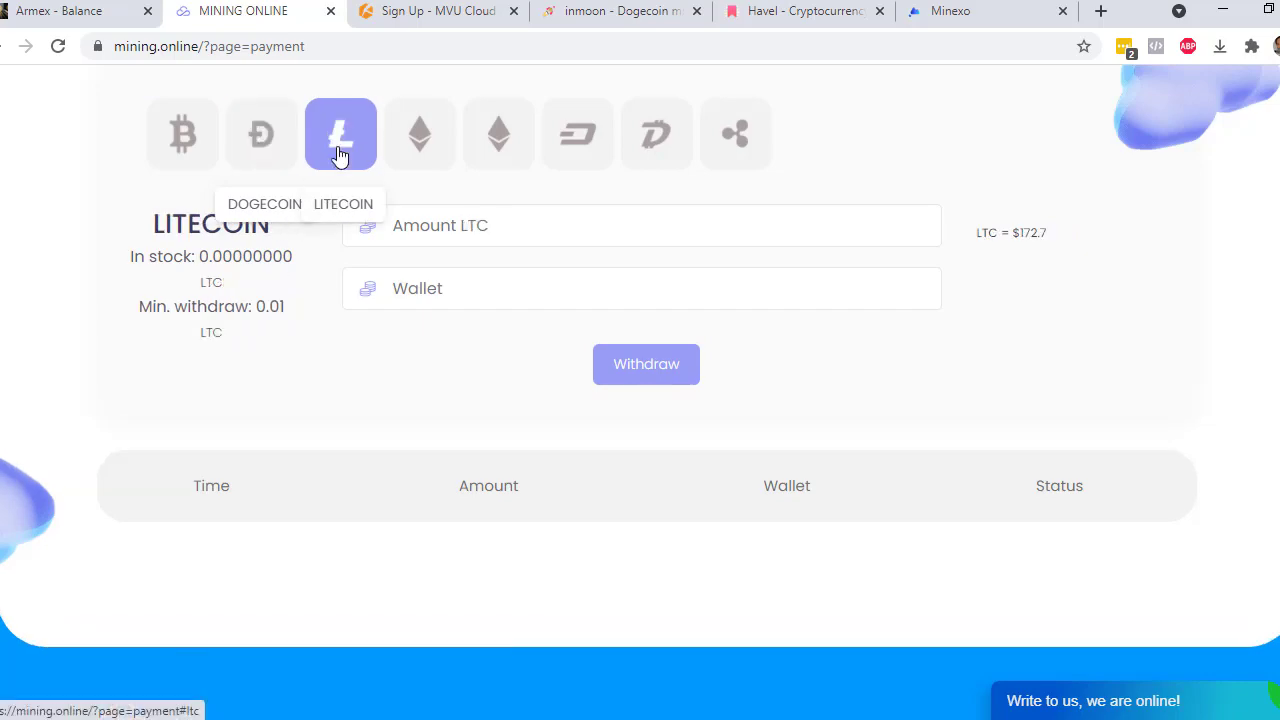
pyautogui.click(320, 12)
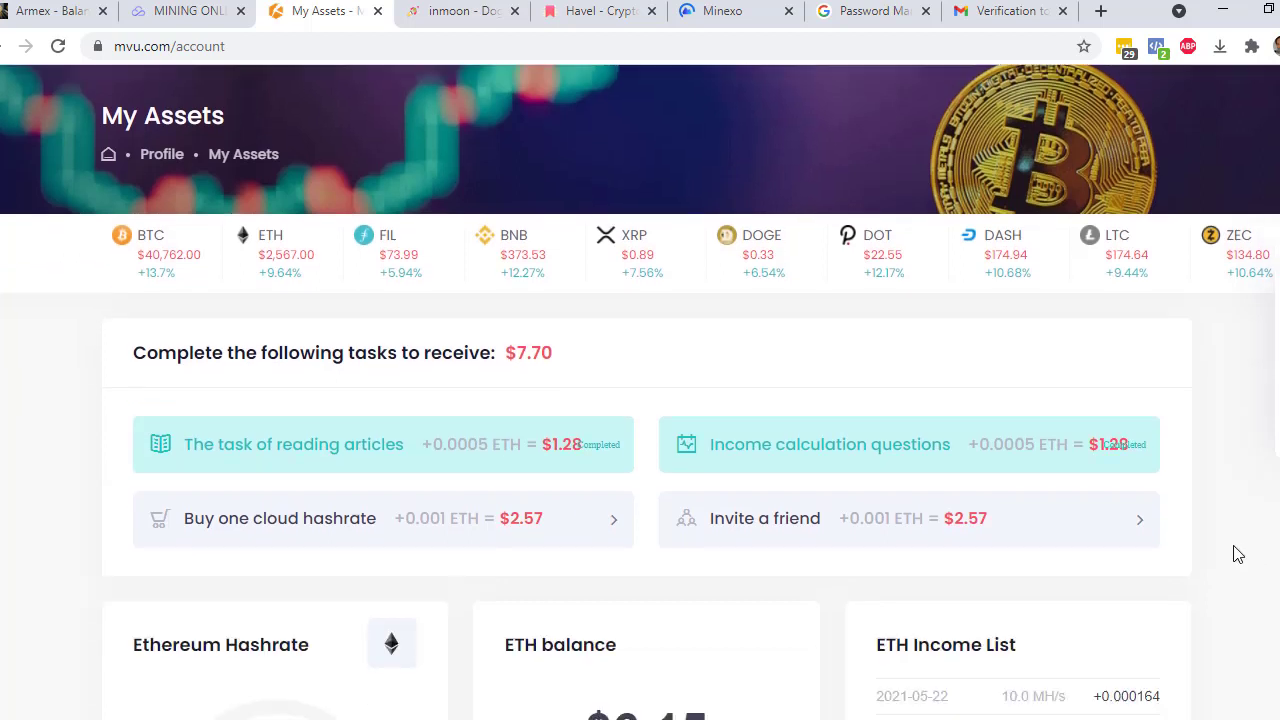
# Scroll MVU My Assets to the $7.70 task list and $6.15 ETH balance card.
pyautogui.scroll(-3)
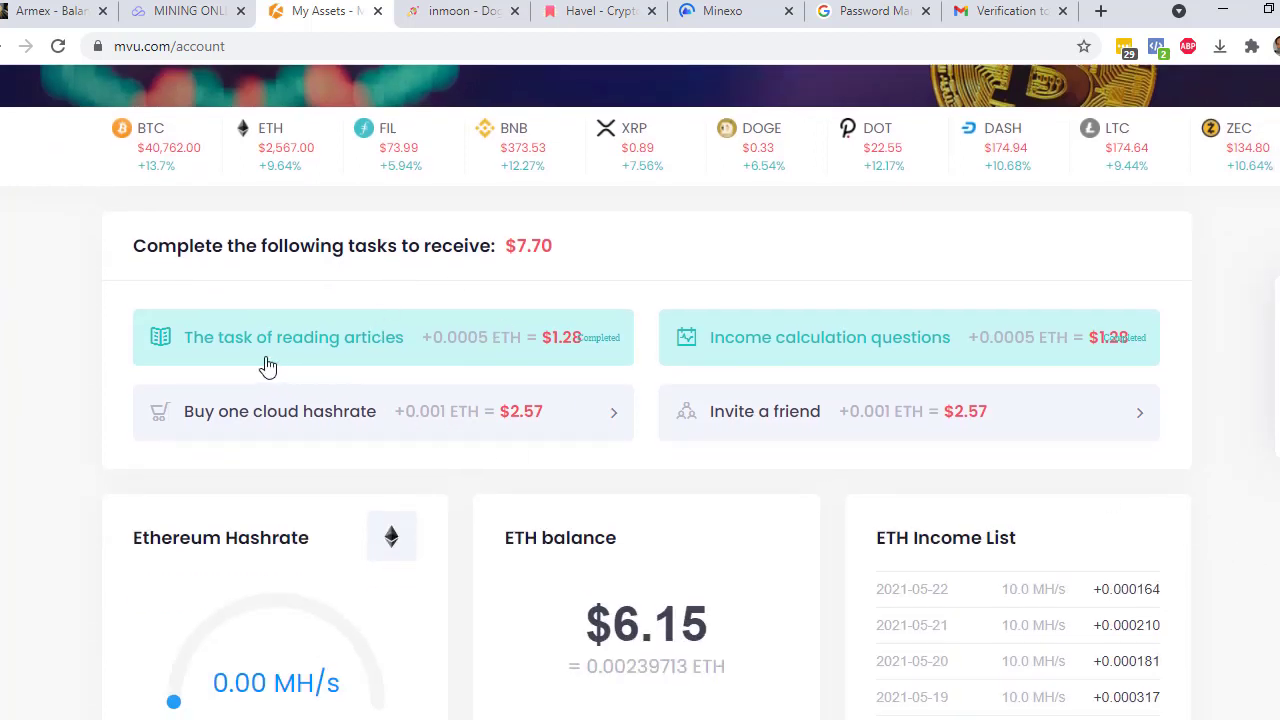
pyautogui.moveTo(332, 364)
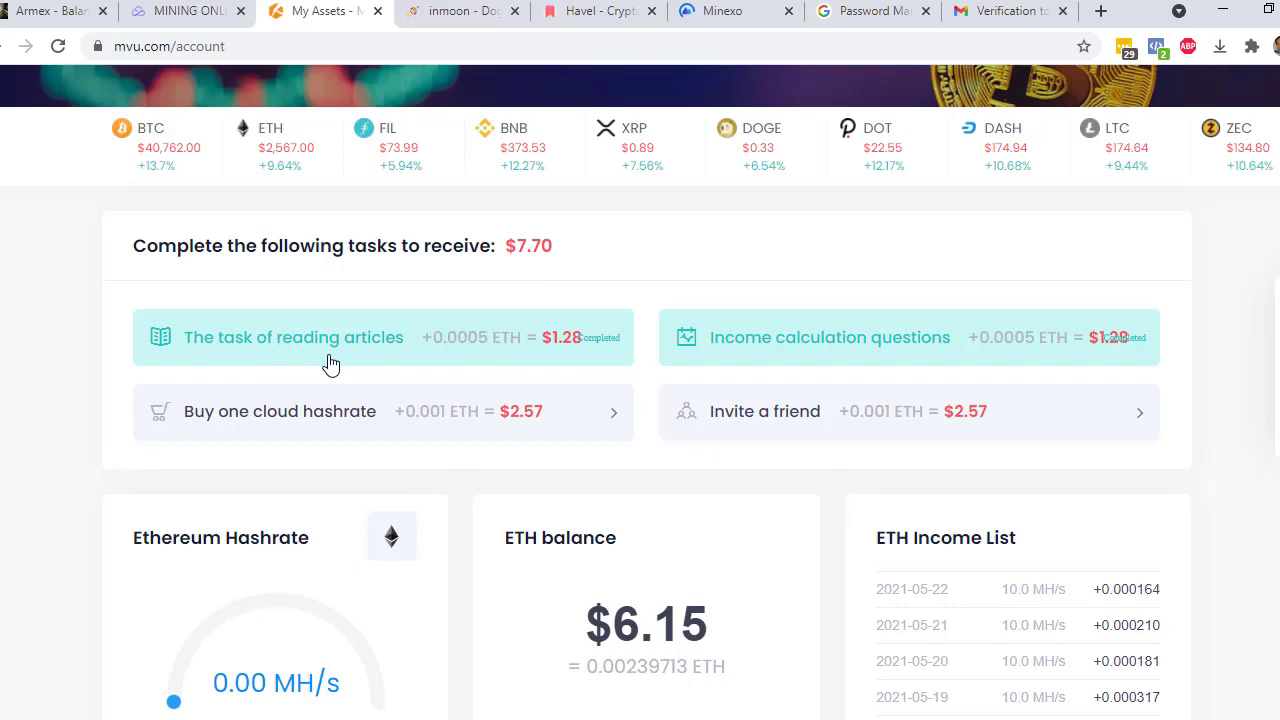
pyautogui.moveTo(564, 368)
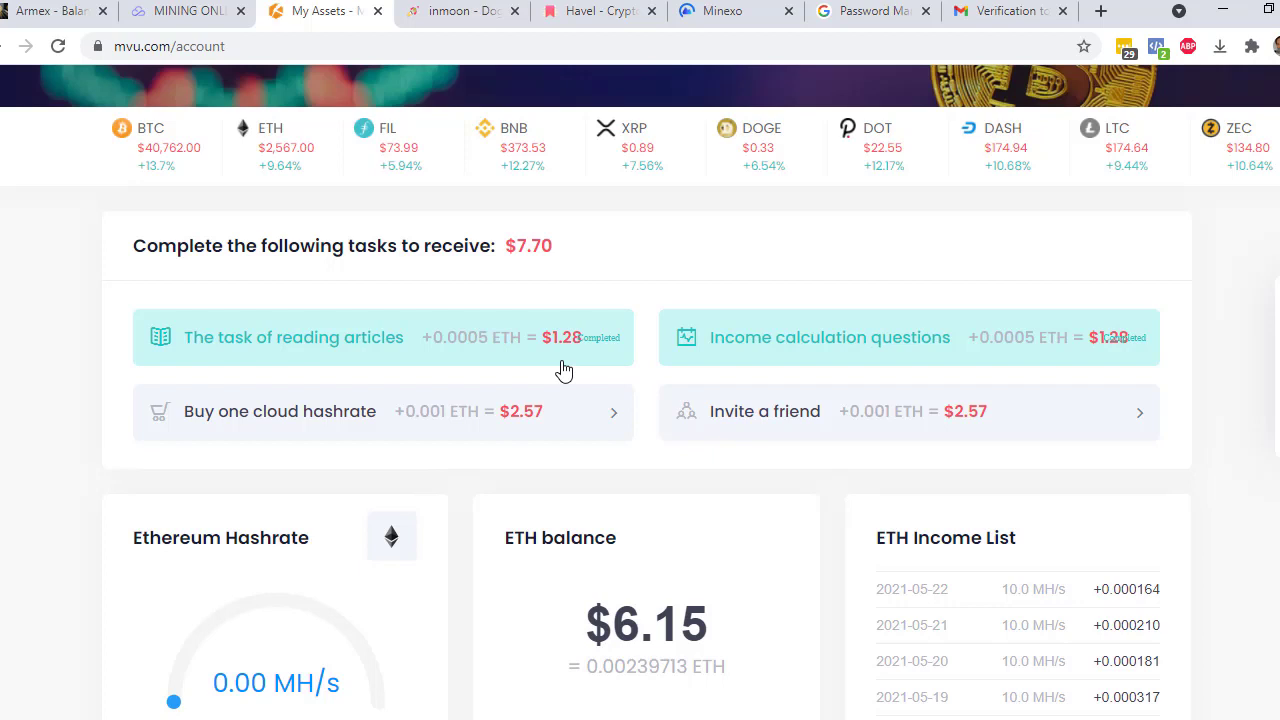
pyautogui.moveTo(864, 348)
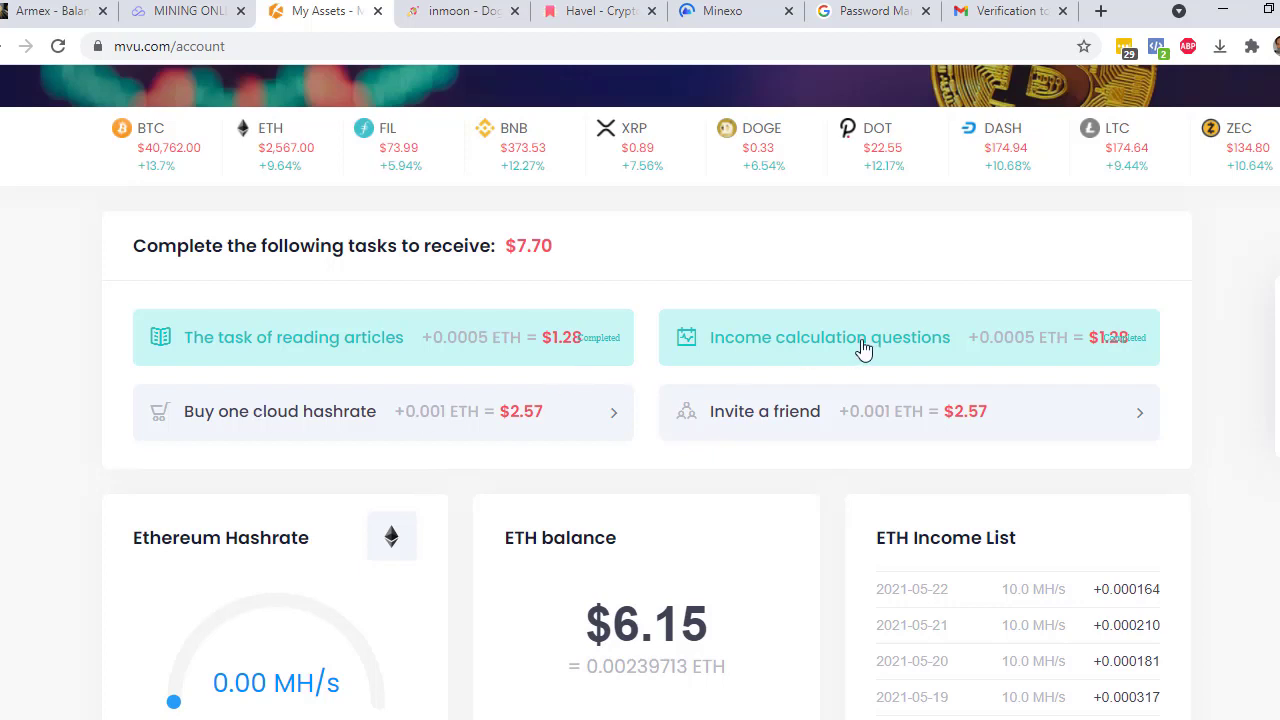
pyautogui.moveTo(860, 356)
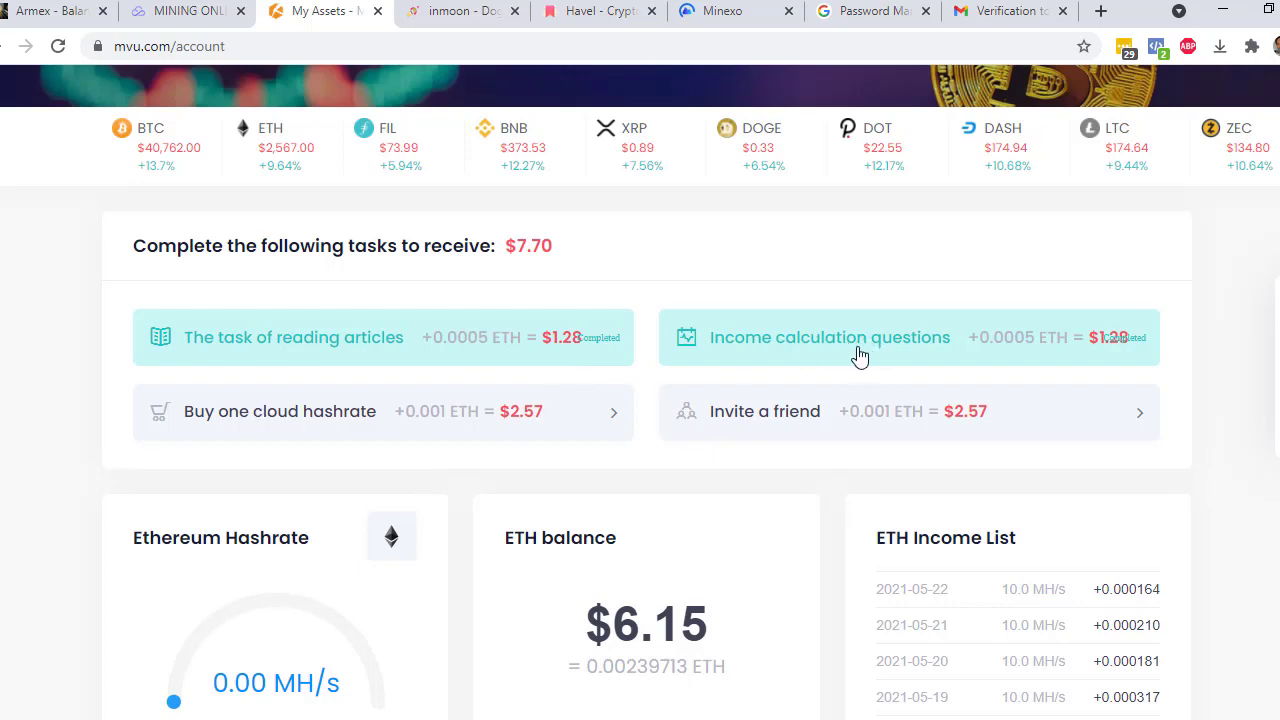
pyautogui.moveTo(888, 392)
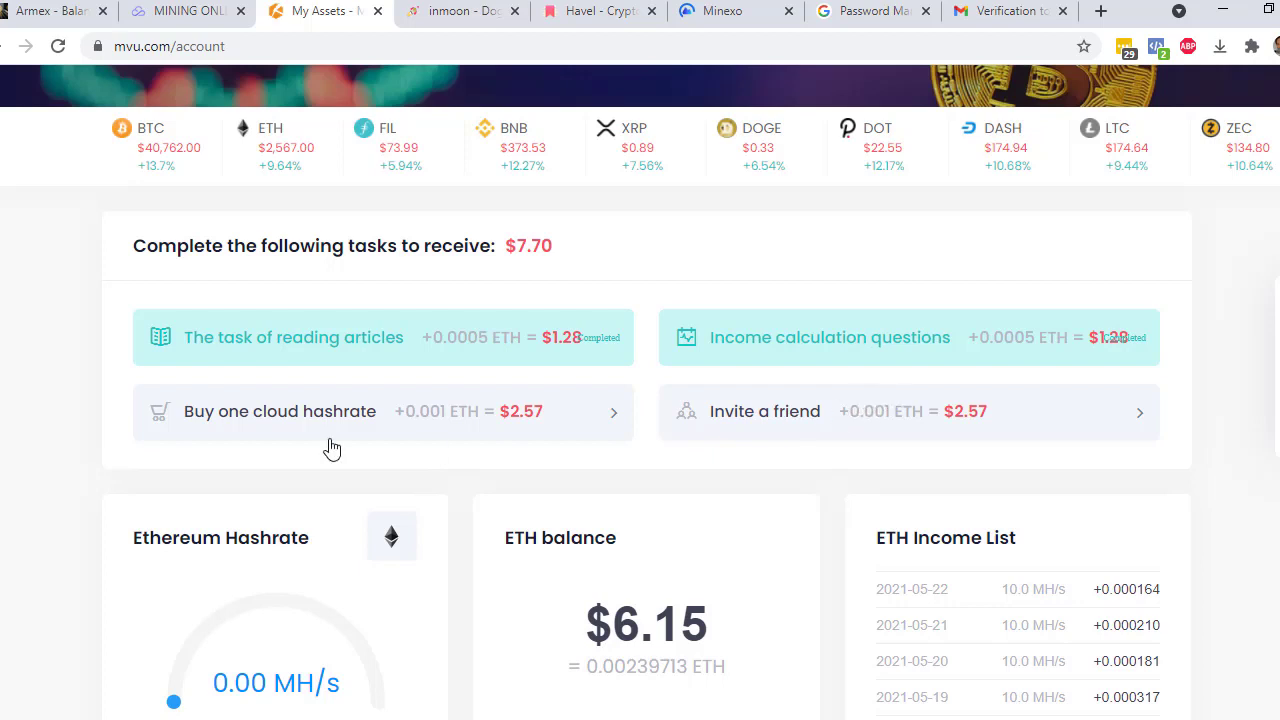
pyautogui.moveTo(298, 428)
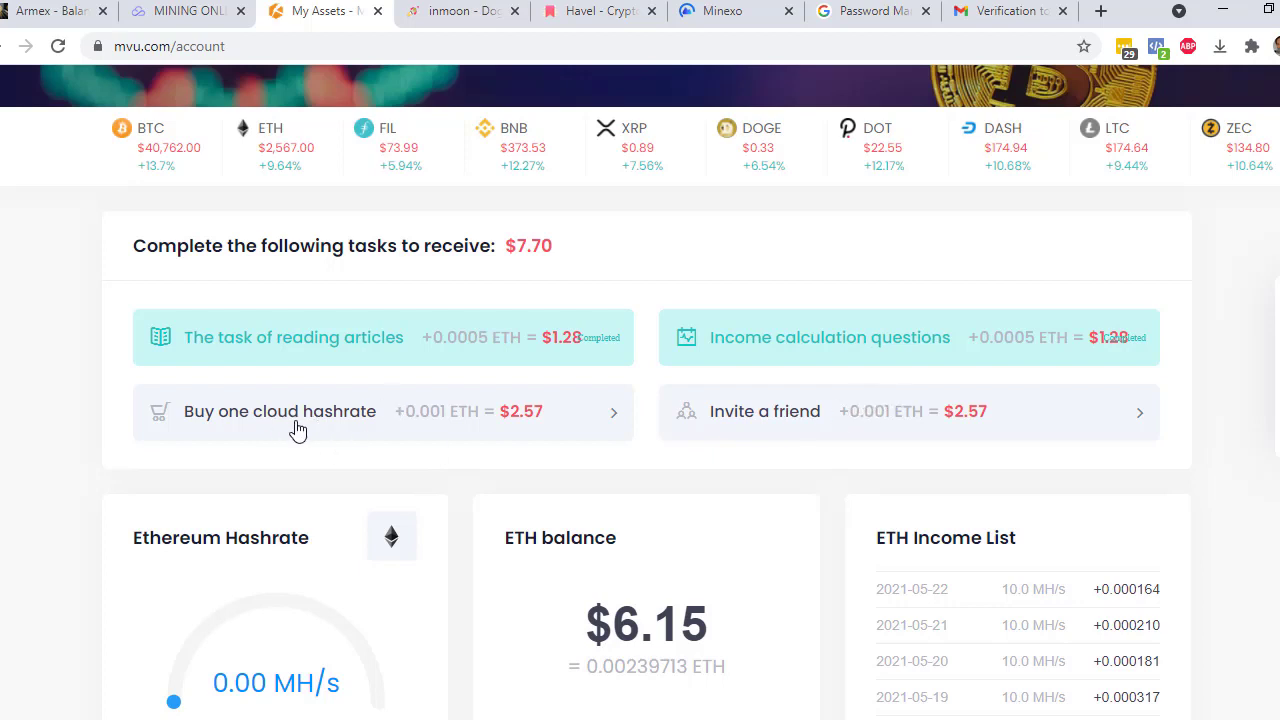
pyautogui.moveTo(1036, 420)
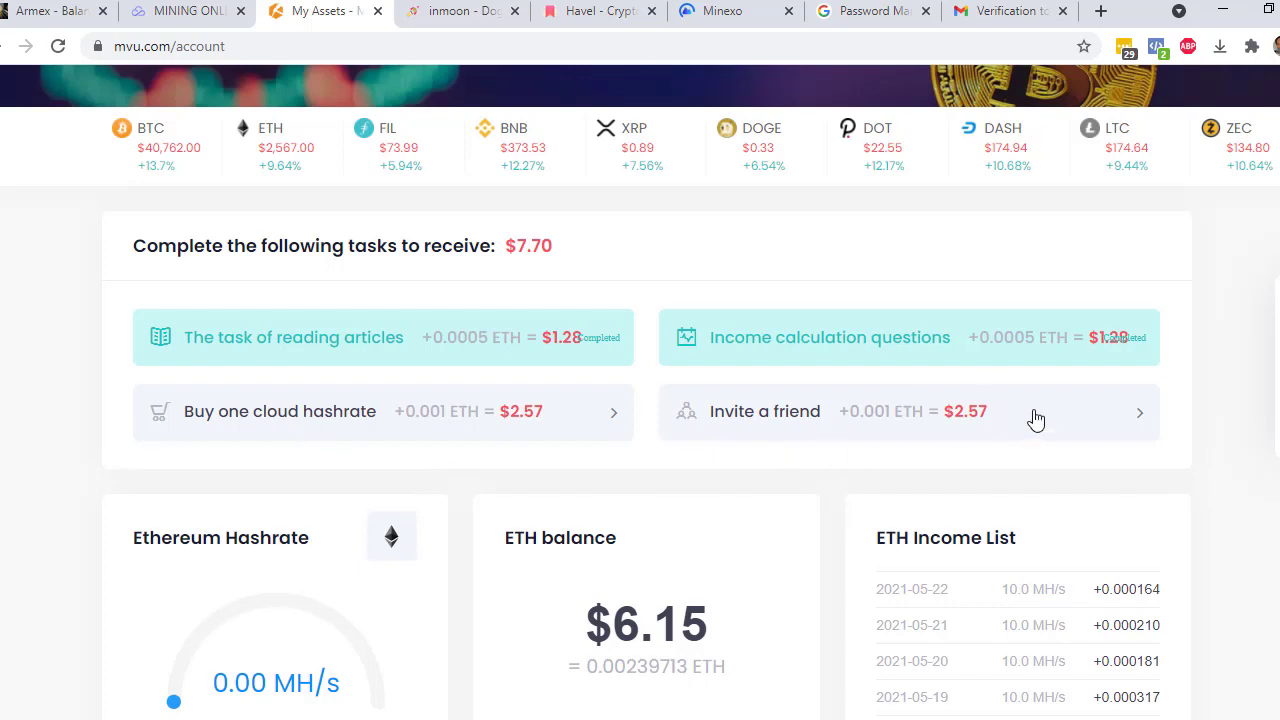
pyautogui.scroll(-3)
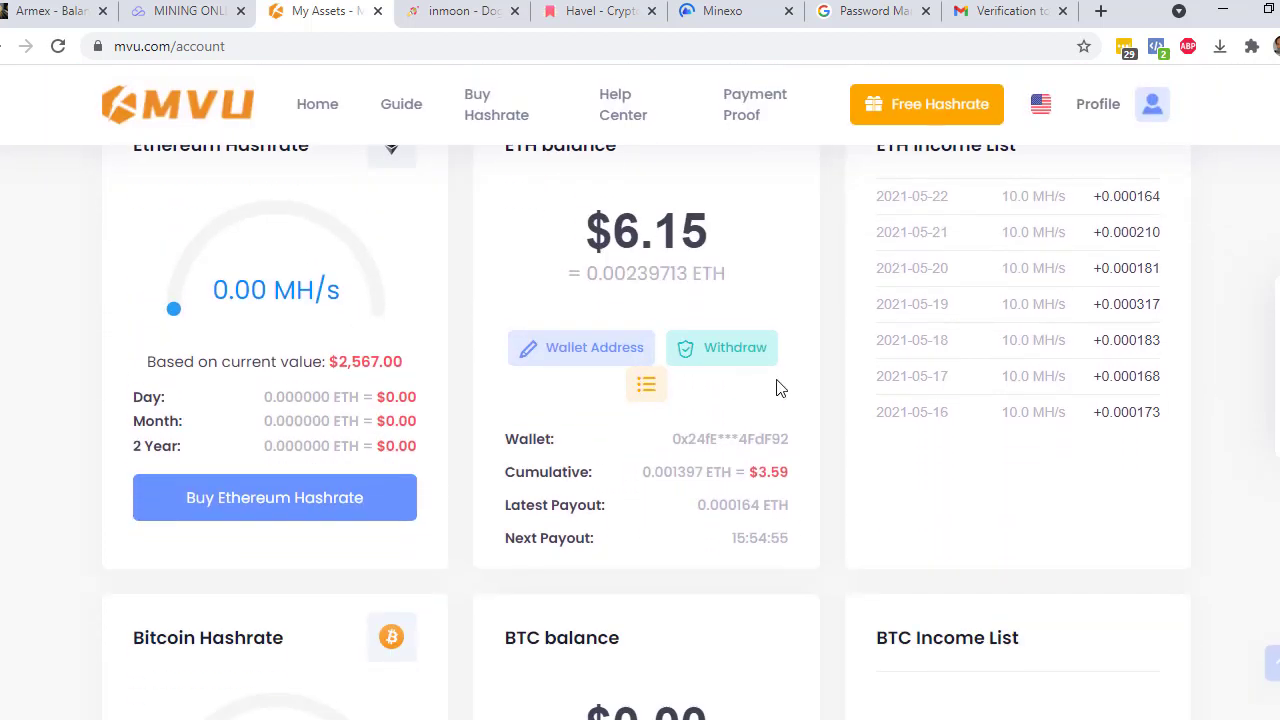
pyautogui.scroll(-3)
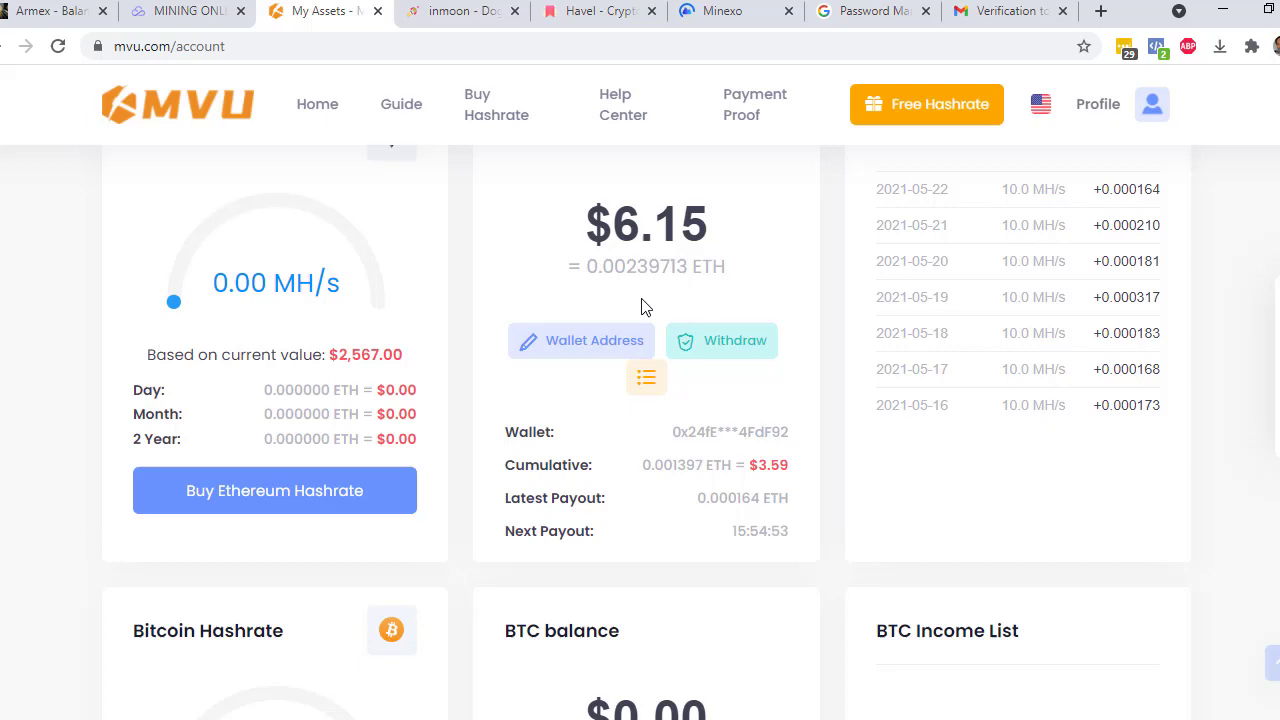
pyautogui.moveTo(820, 444)
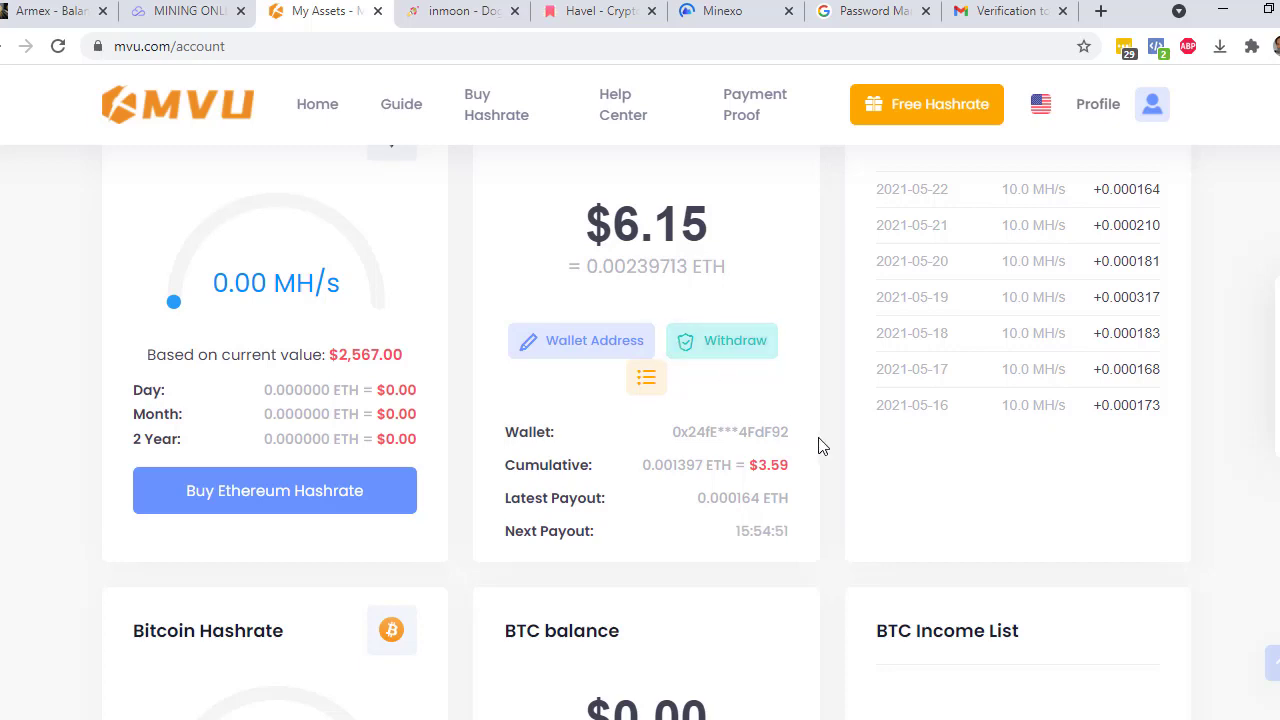
pyautogui.click(720, 340)
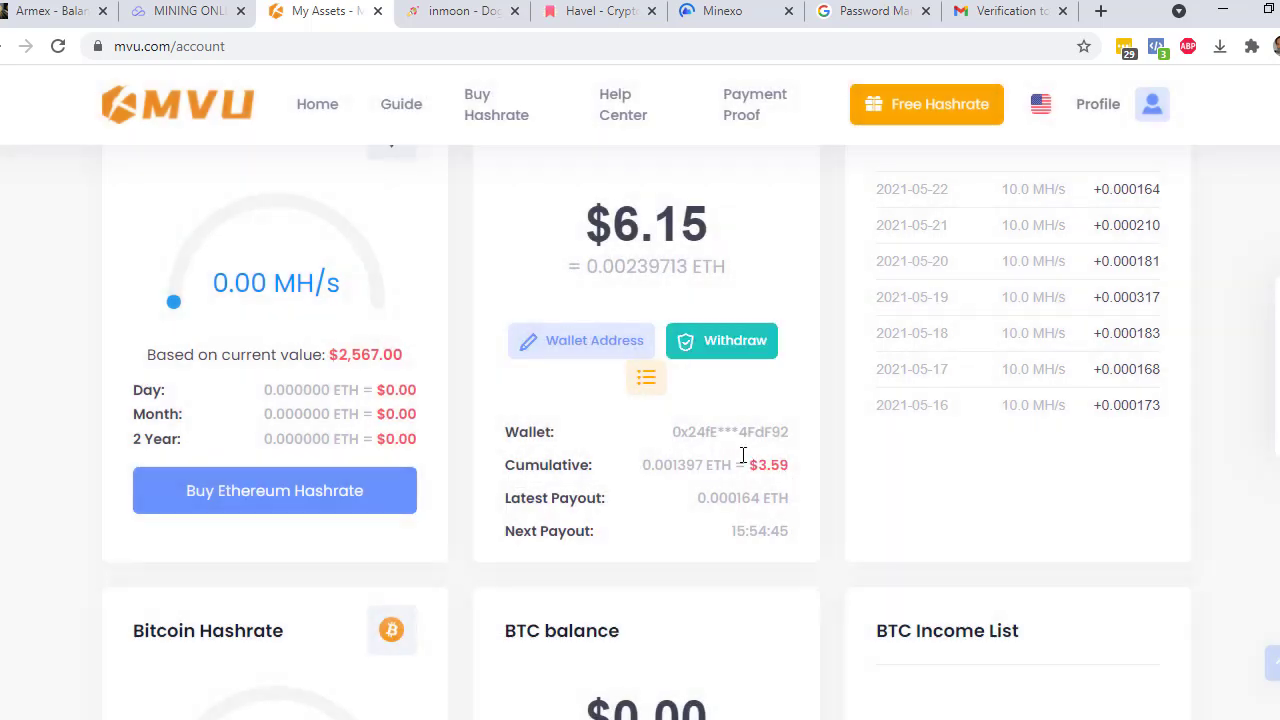
pyautogui.moveTo(640, 294)
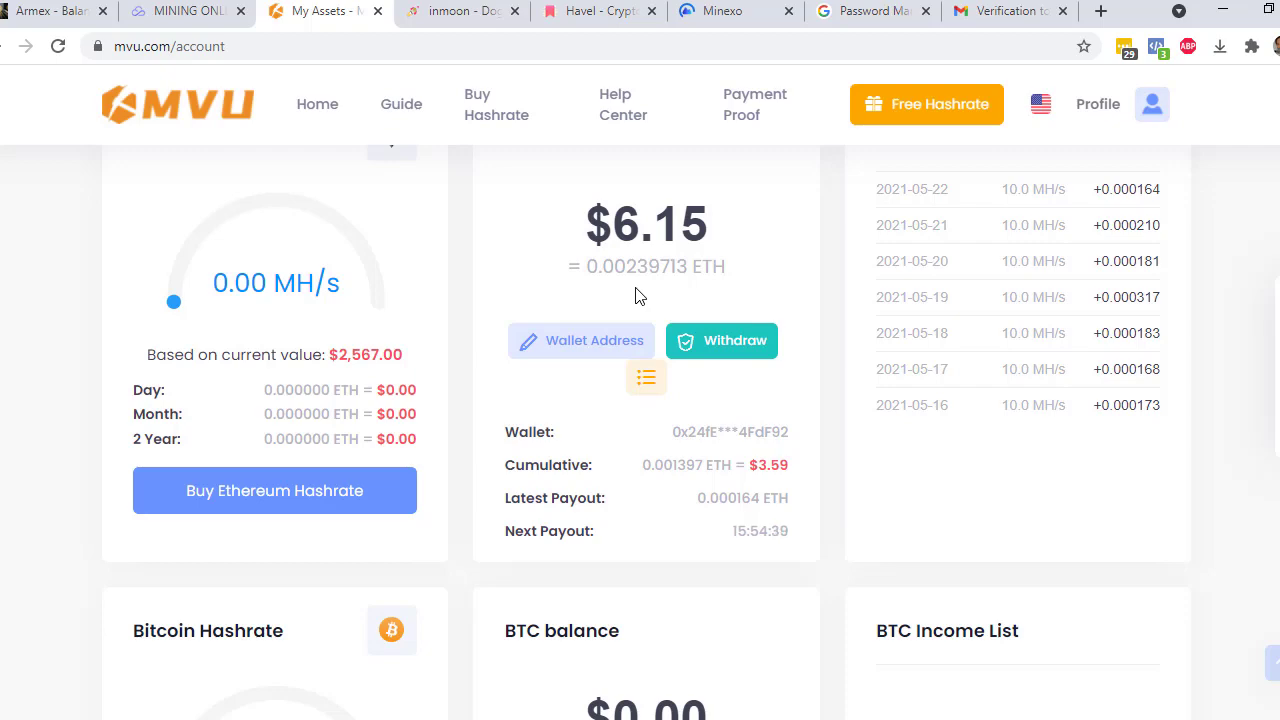
pyautogui.click(462, 12)
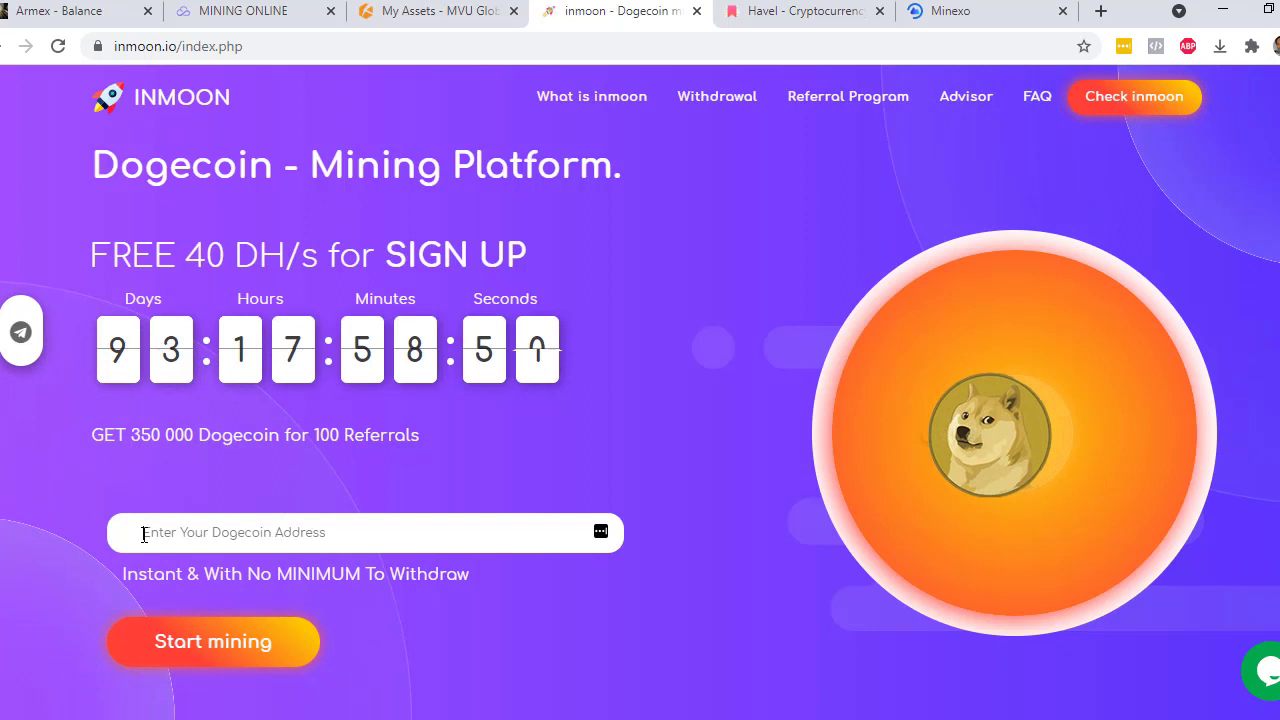
# Enter a Dogecoin wallet address on inmoon.io and start mining.
pyautogui.click(212, 640)
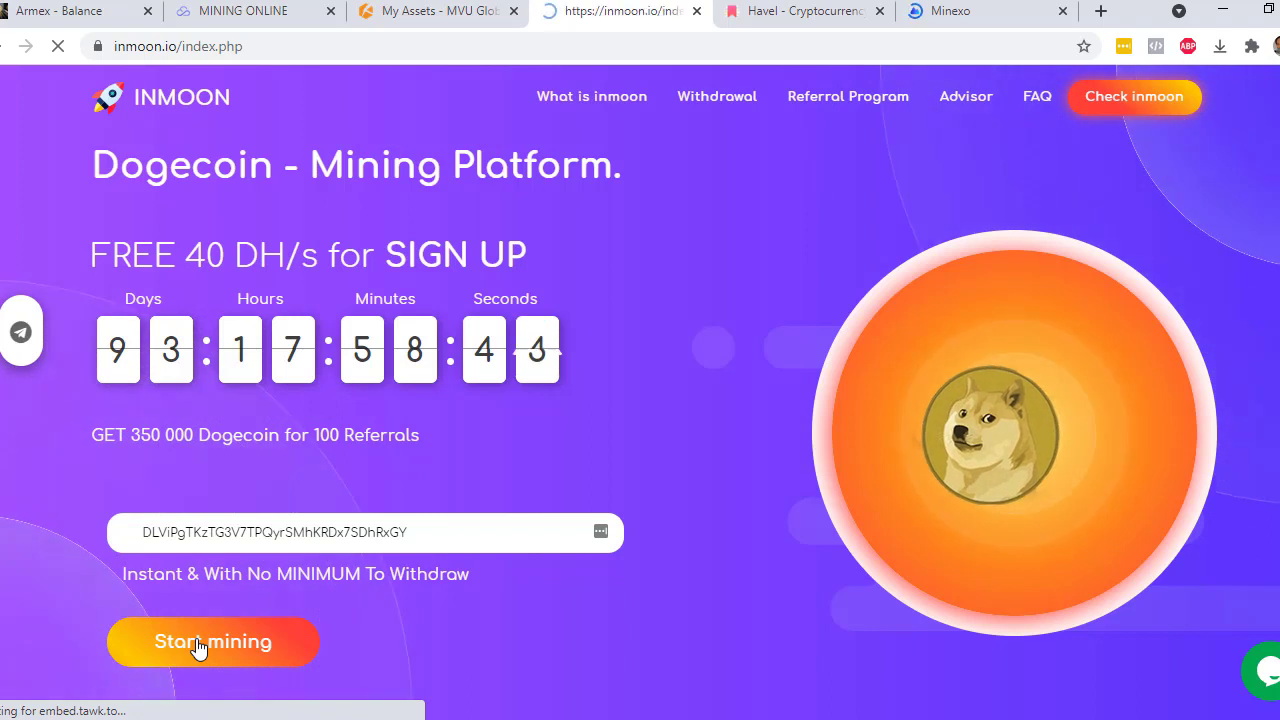
pyautogui.click(212, 640)
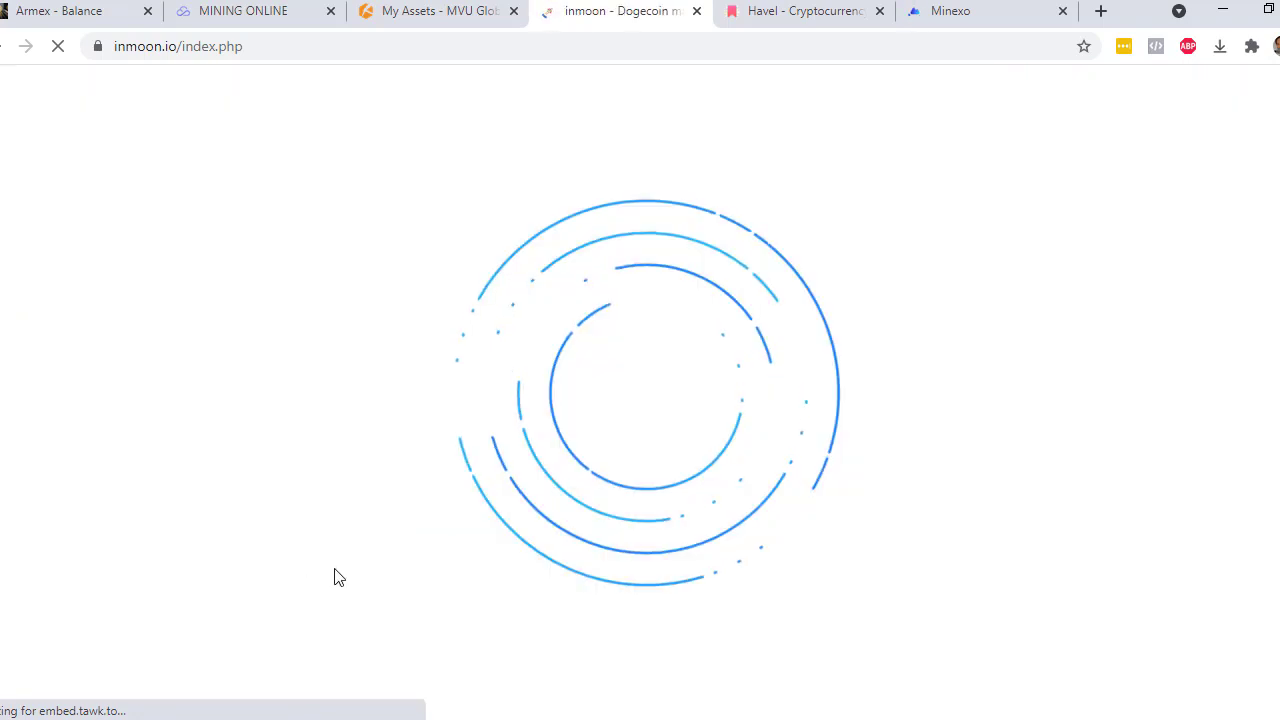
pyautogui.moveTo(518, 488)
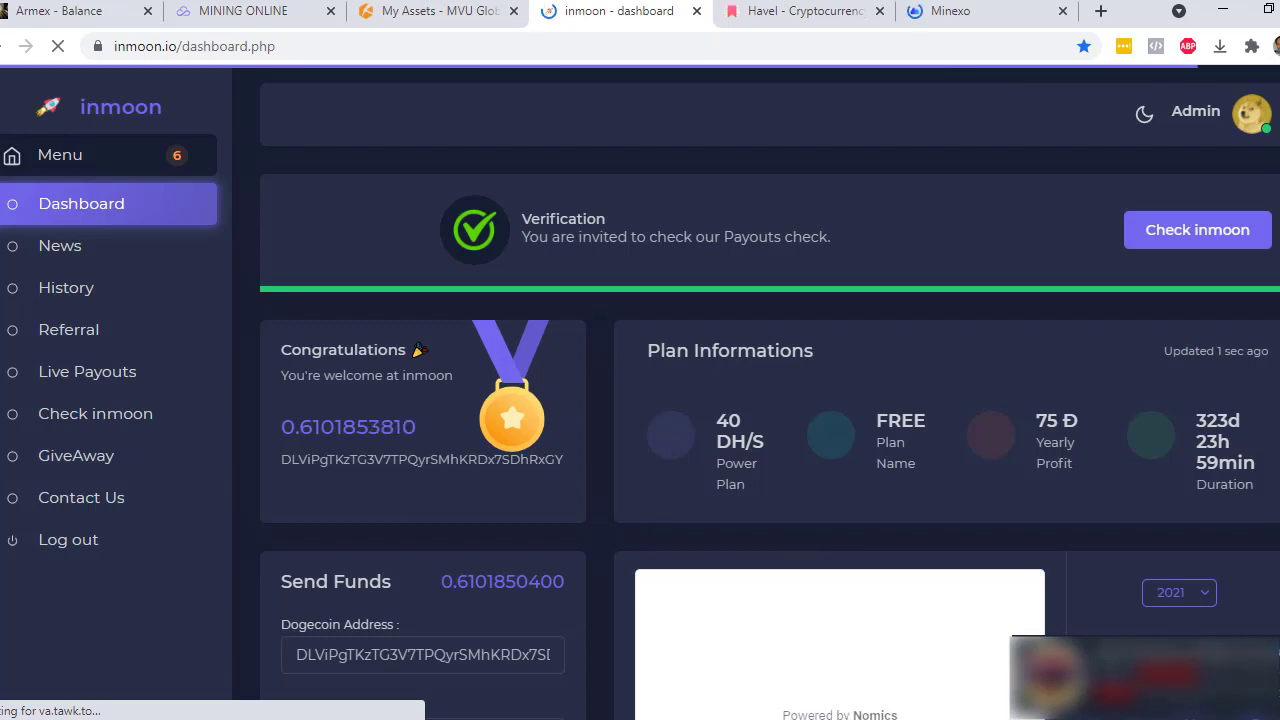
# Scroll the Inmoon dashboard to the Send Funds panel below the 0.61 DOGE balance.
pyautogui.scroll(-3)
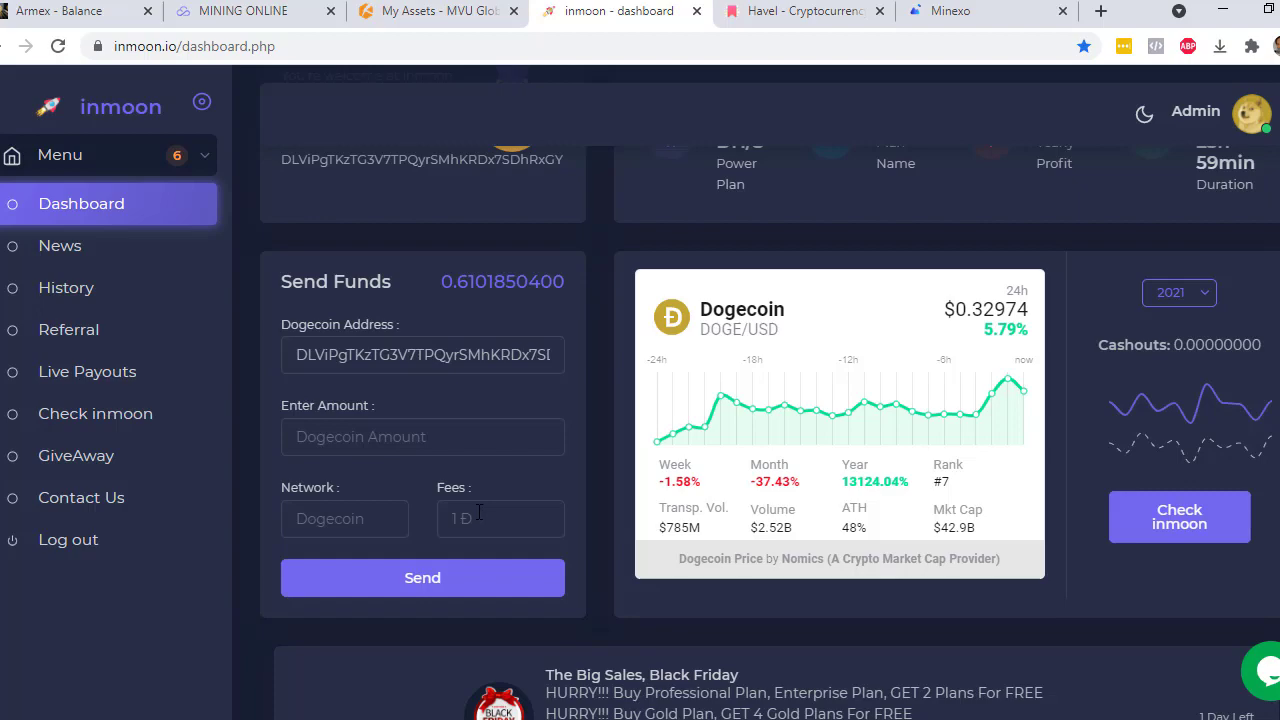
pyautogui.scroll(-3)
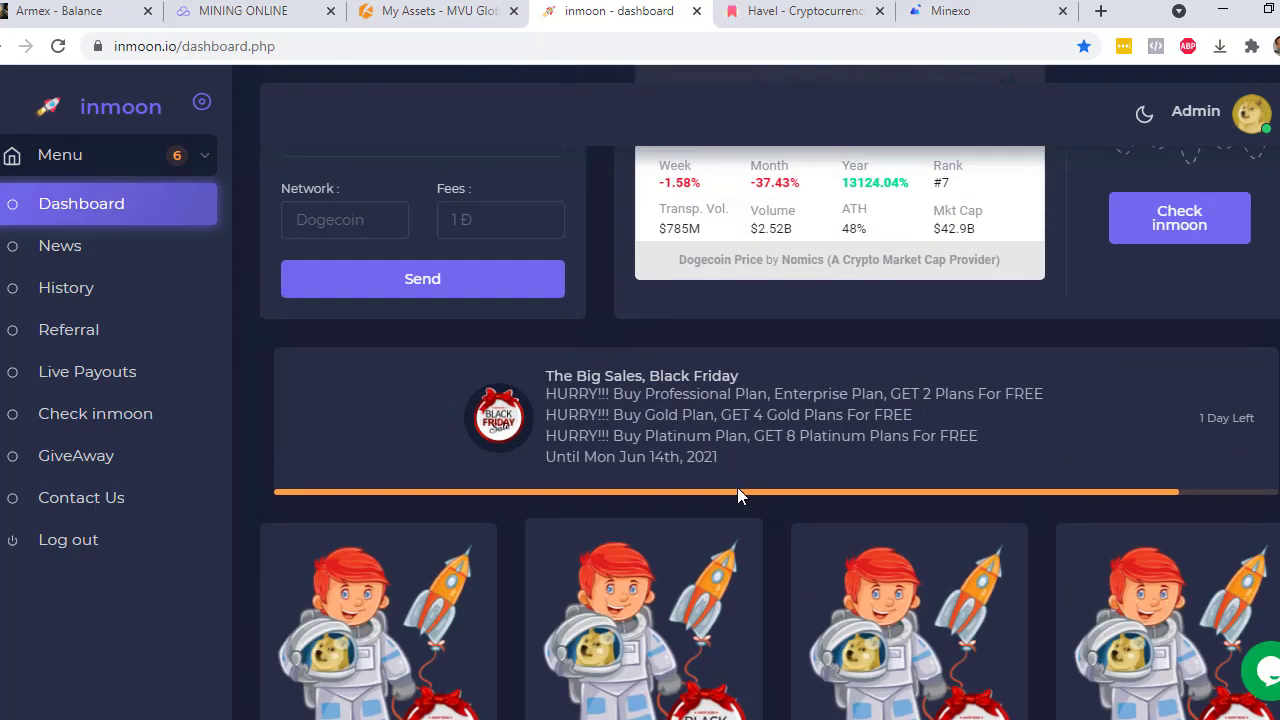
pyautogui.scroll(3)
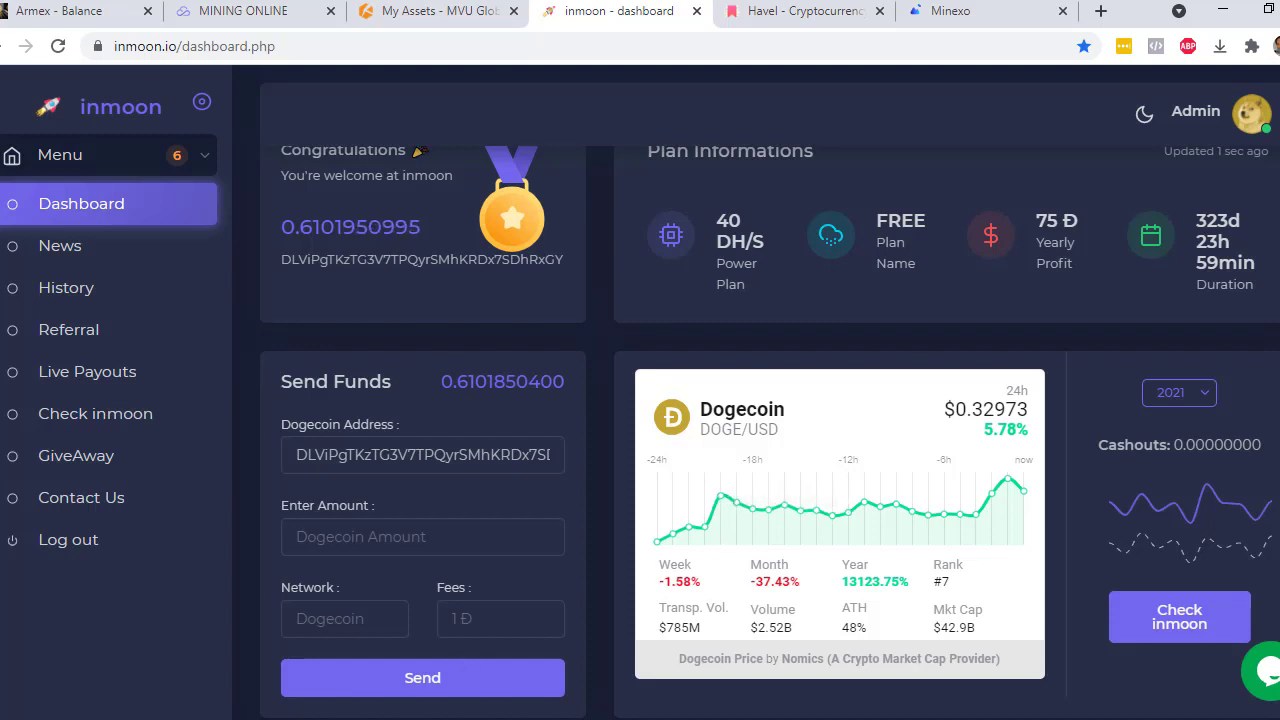
pyautogui.click(800, 12)
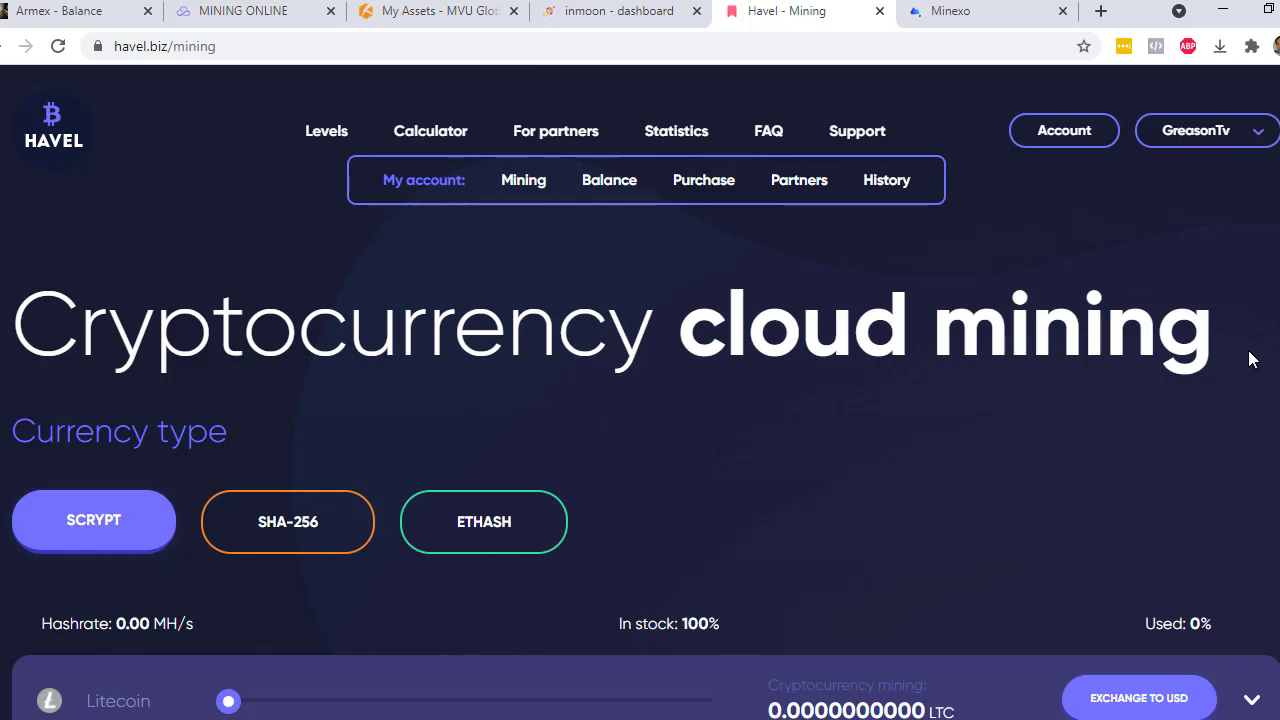
pyautogui.moveTo(730, 442)
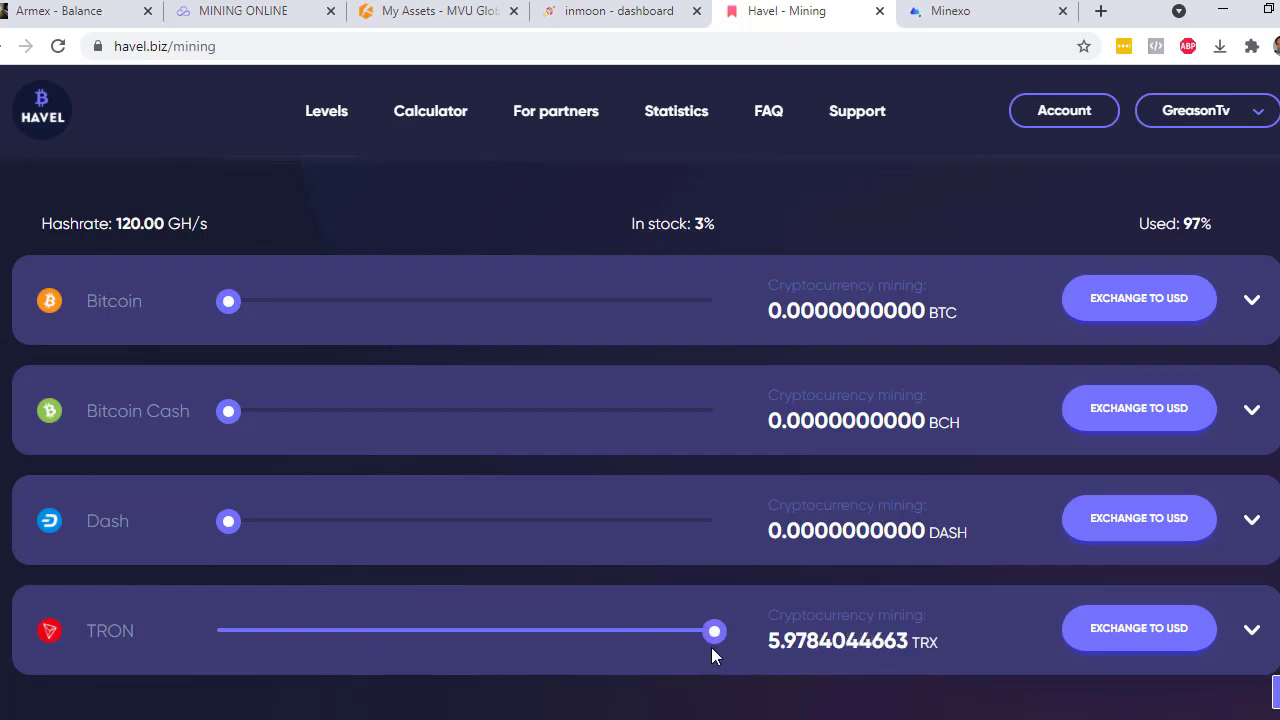
# Allocate 99% of the 120 GH/s hashrate to TRON with Dash back at zero, then switch to Minexo.
pyautogui.moveTo(712, 630); pyautogui.dragTo(724, 630)
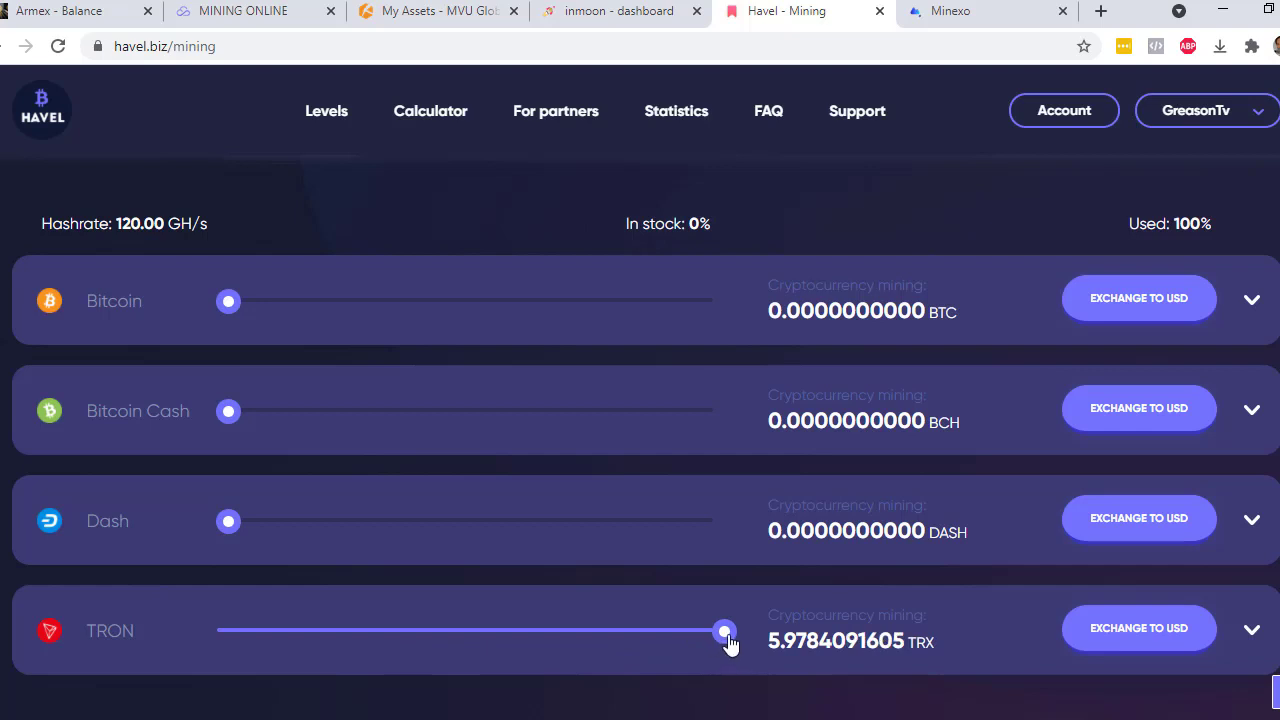
pyautogui.moveTo(724, 630); pyautogui.dragTo(726, 630)
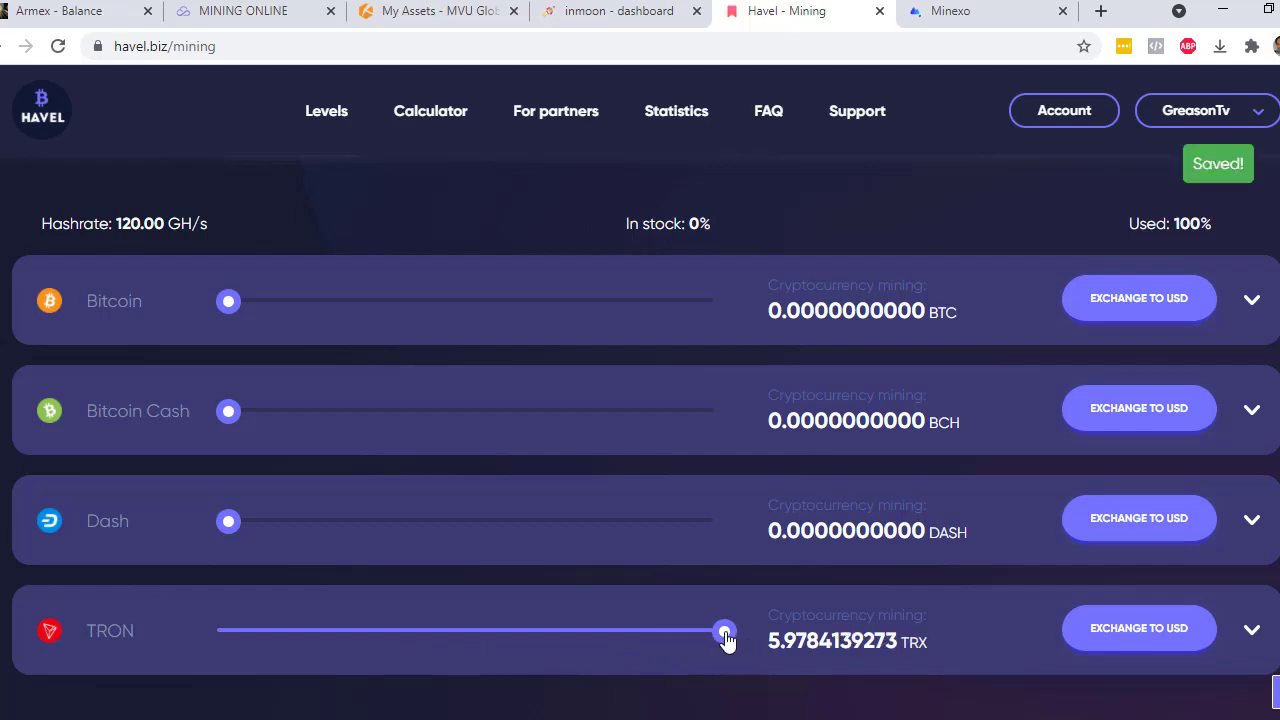
pyautogui.moveTo(228, 520); pyautogui.dragTo(456, 520)
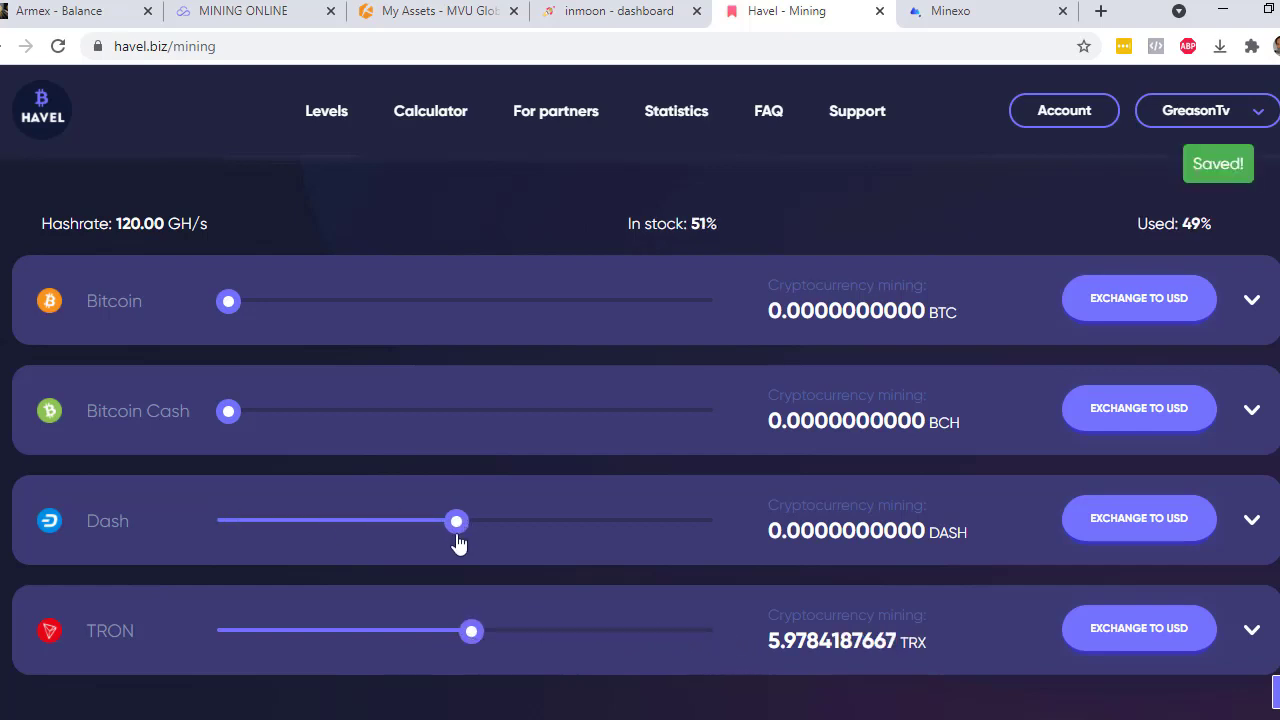
pyautogui.moveTo(456, 520); pyautogui.dragTo(228, 520)
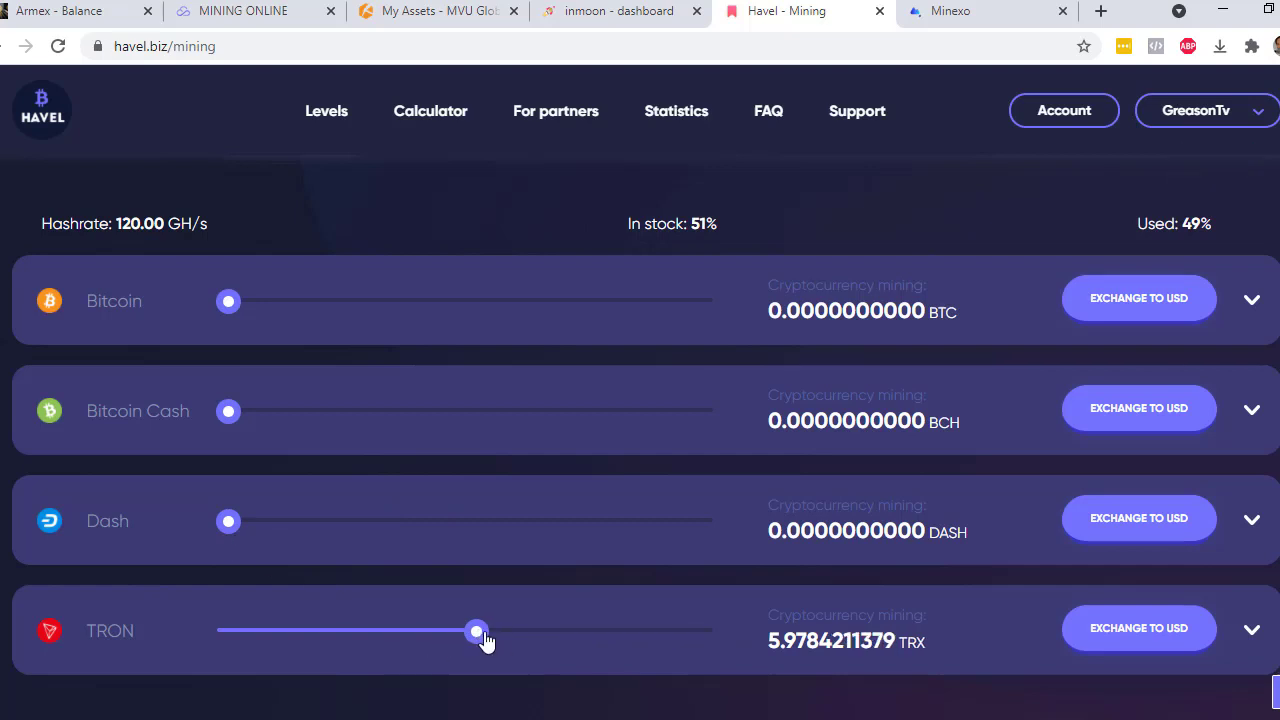
pyautogui.moveTo(476, 632); pyautogui.dragTo(718, 632)
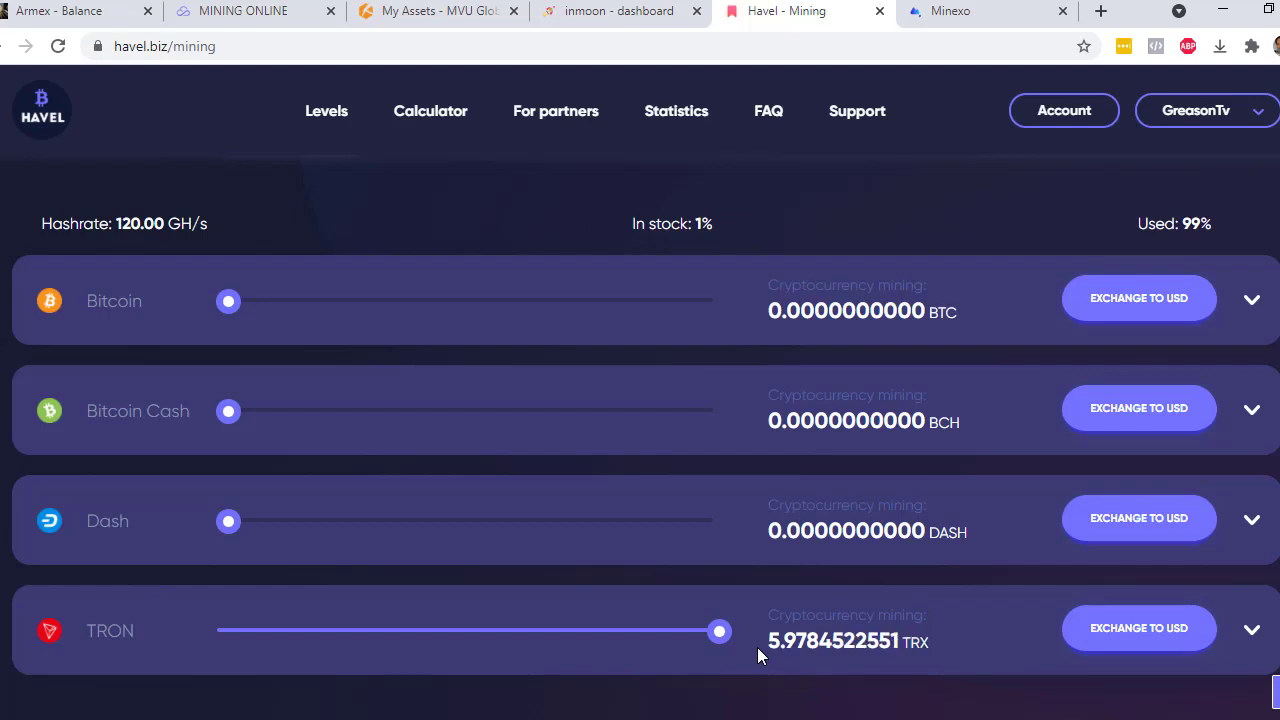
pyautogui.click(984, 12)
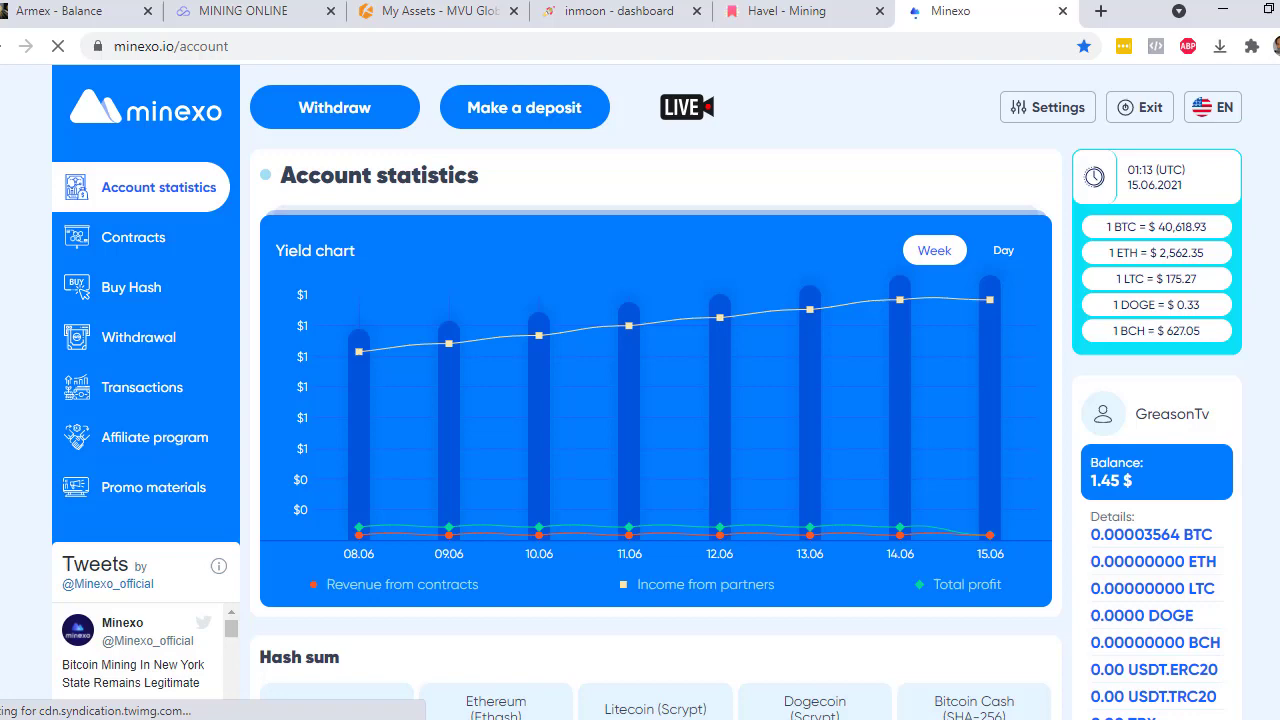
pyautogui.moveTo(1000, 348)
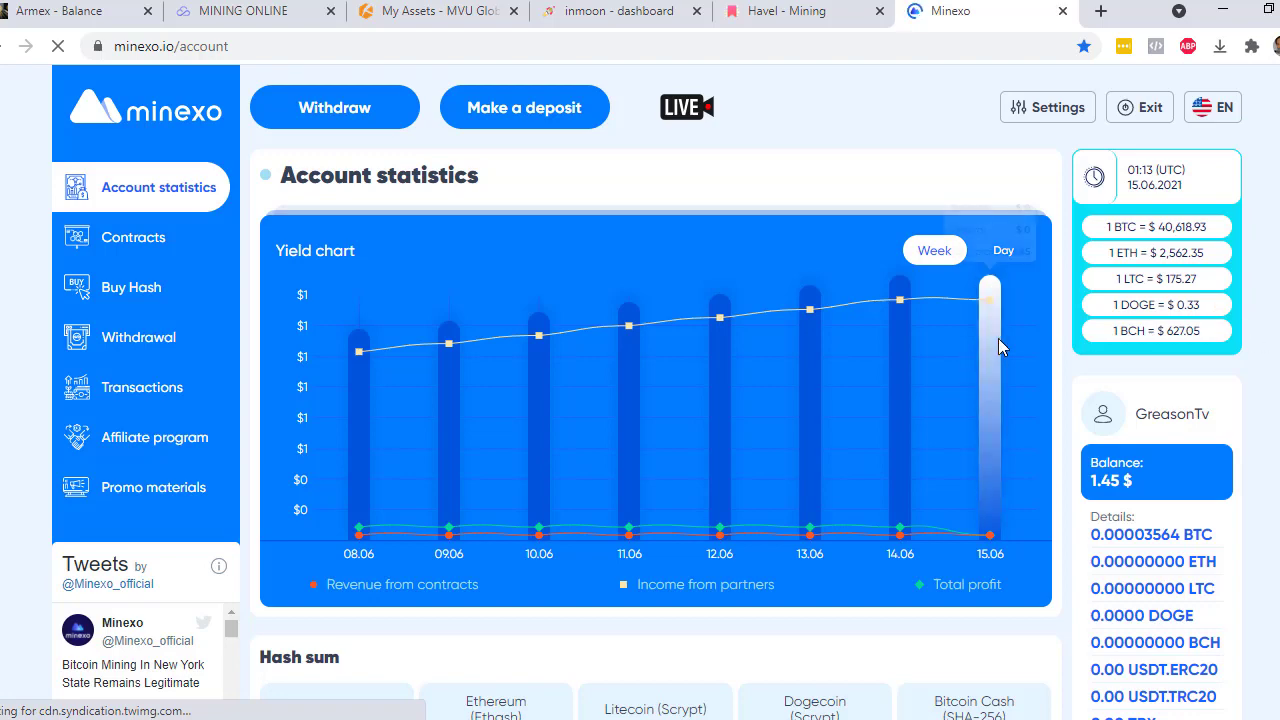
# Scroll Minexo account statistics to the 400 GH/s Bitcoin hash sum and zero profits.
pyautogui.scroll(-3)
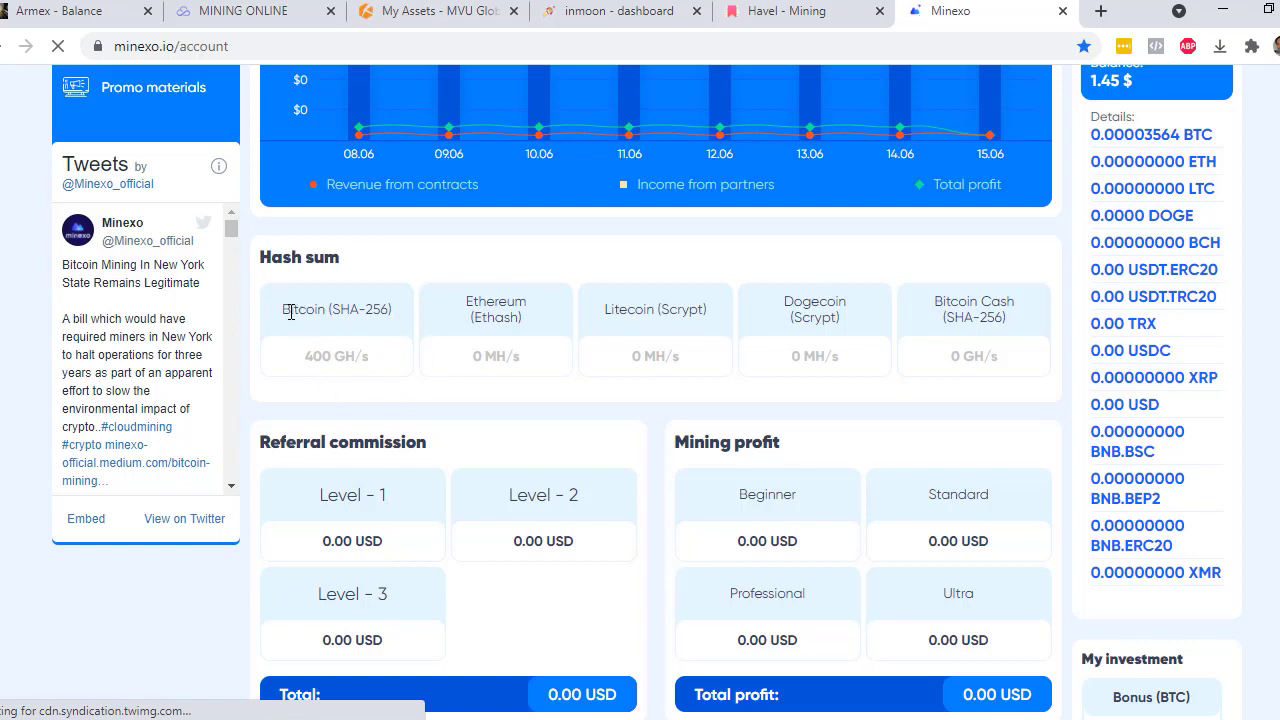
pyautogui.moveTo(572, 334)
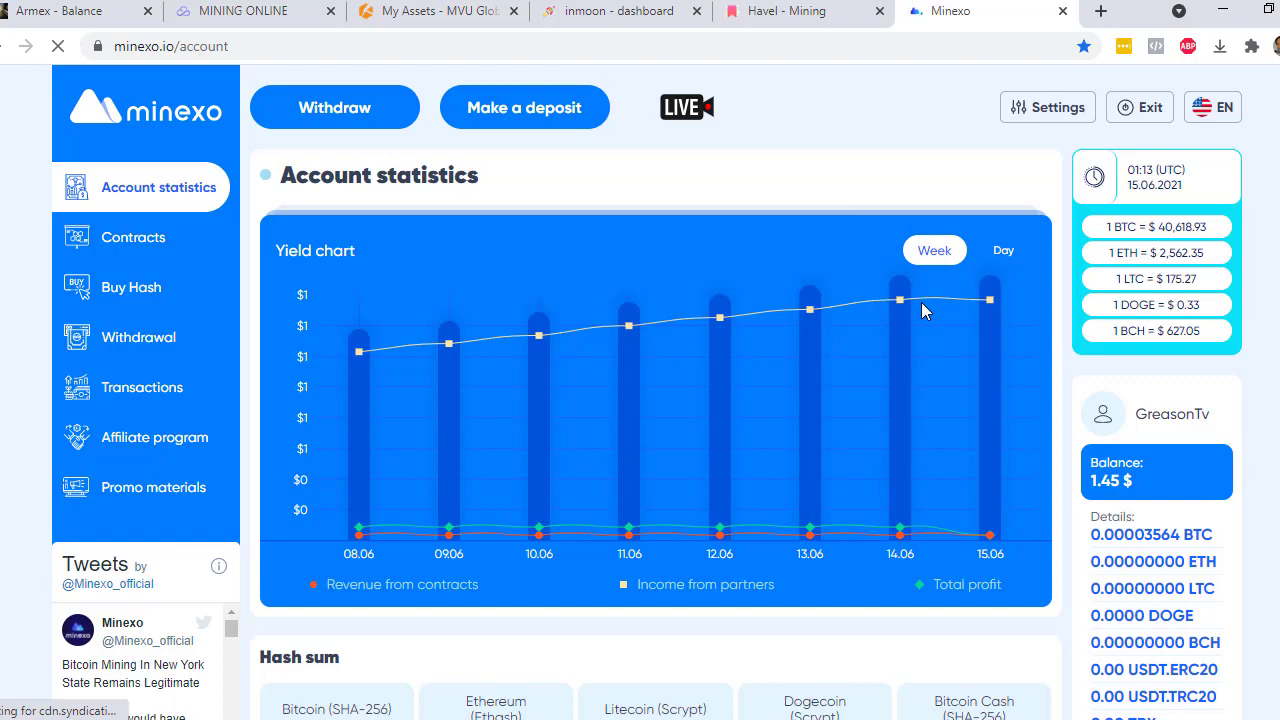
pyautogui.scroll(-3)
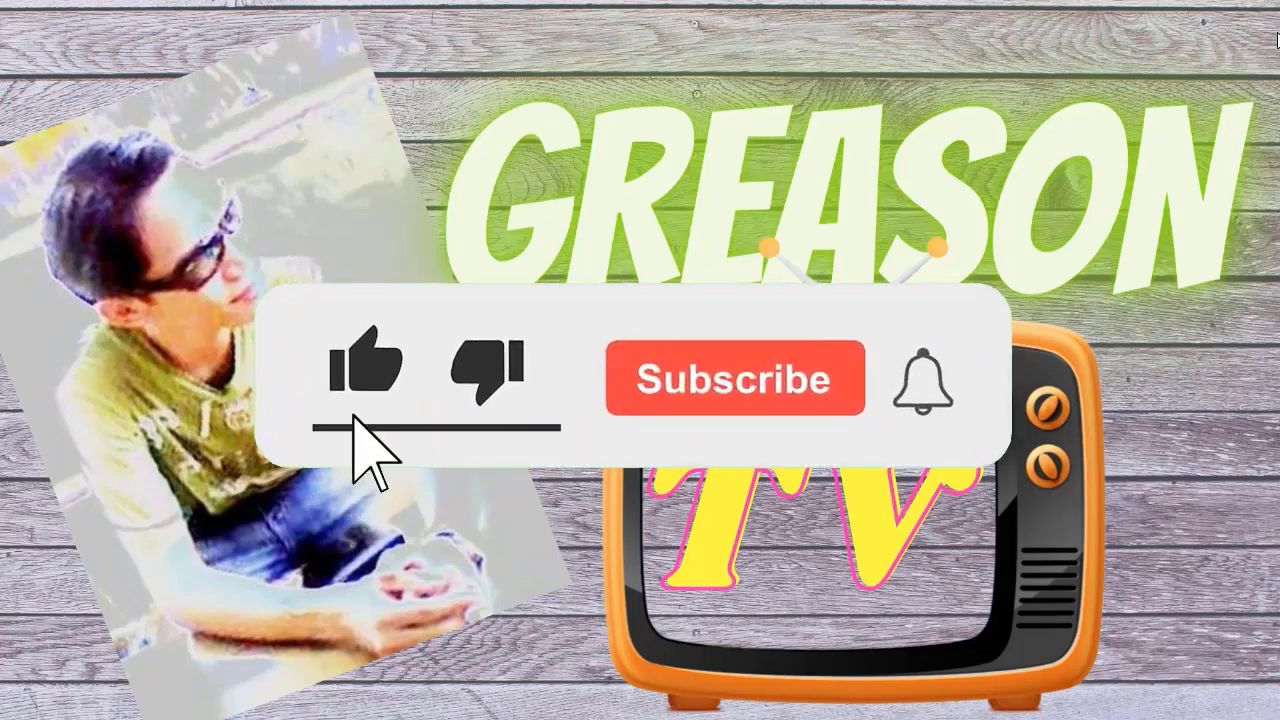
pyautogui.click(736, 380)
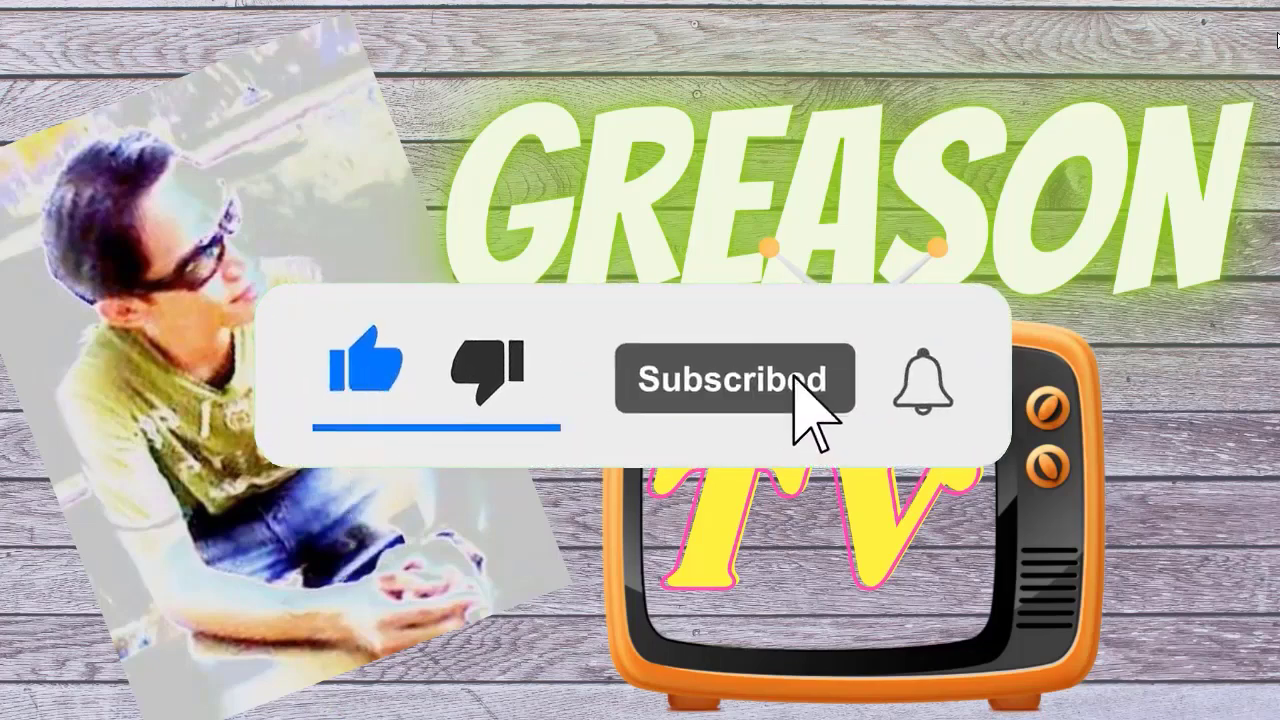